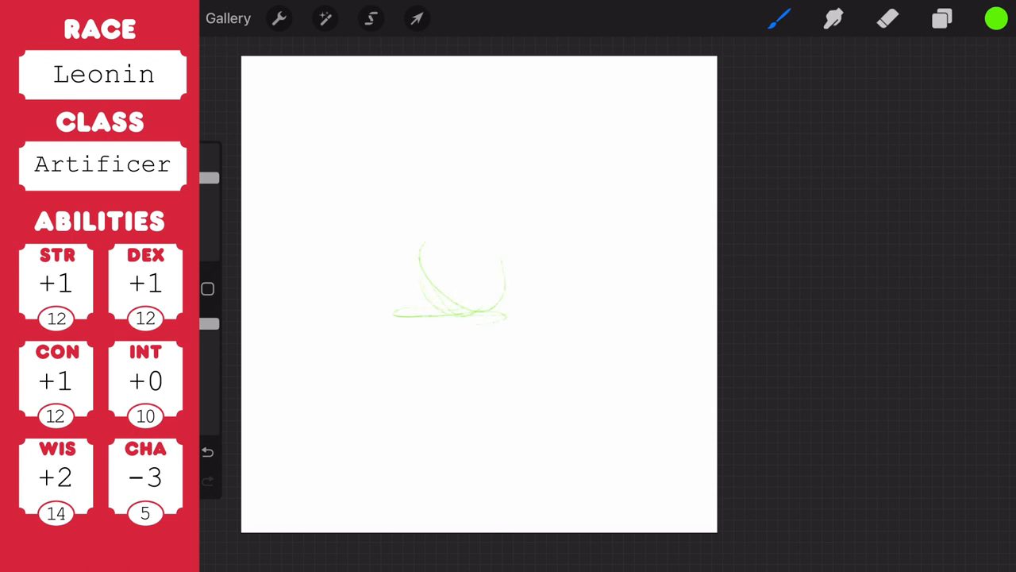
- Sketch a round green head with two goggle circles and a flask above it
drag(413, 198, 381, 325)
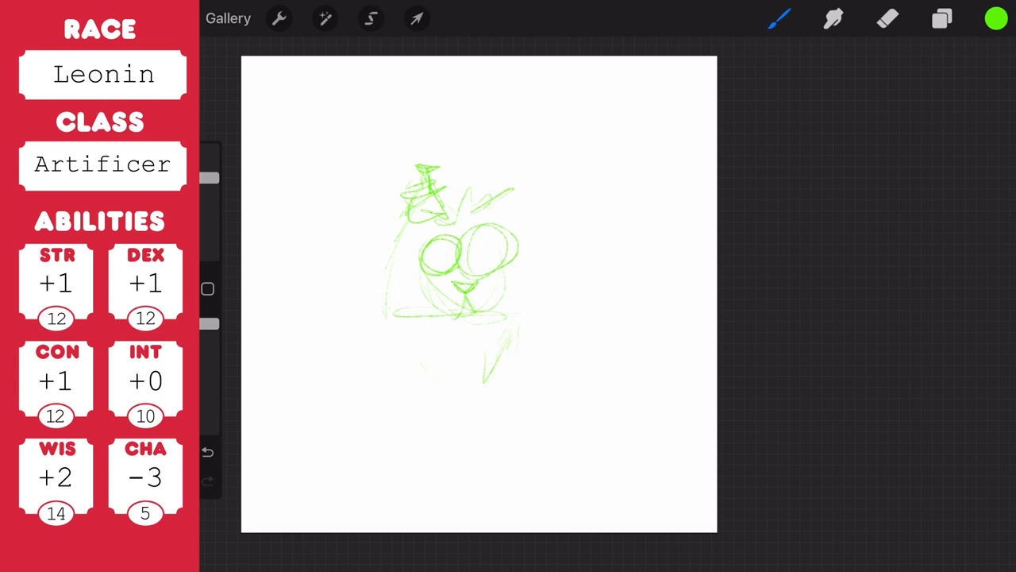
drag(417, 357, 516, 333)
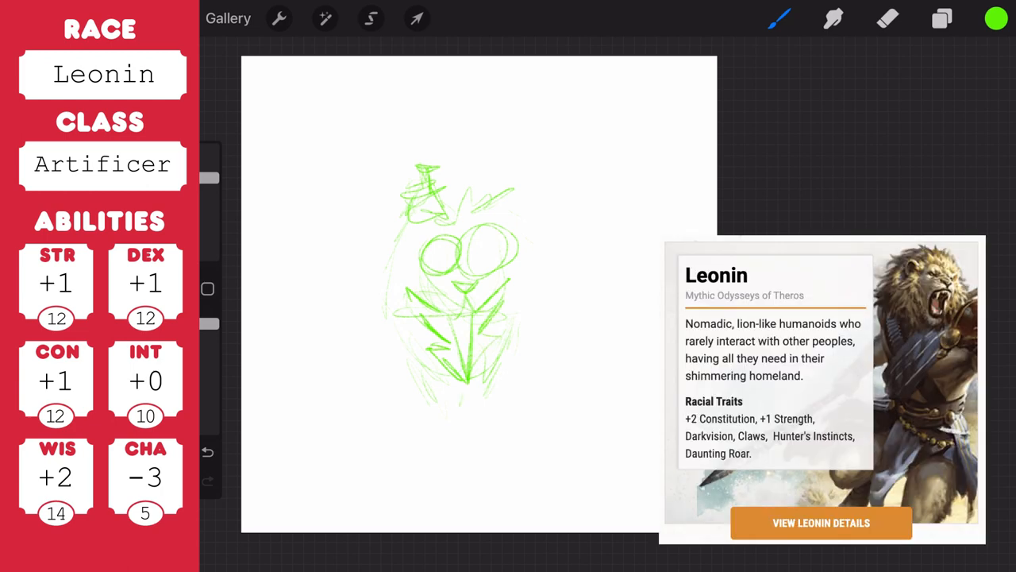
- Sketch the coat-clad torso, raised arm, hand on hip, legs and foot in green
drag(464, 373, 453, 429)
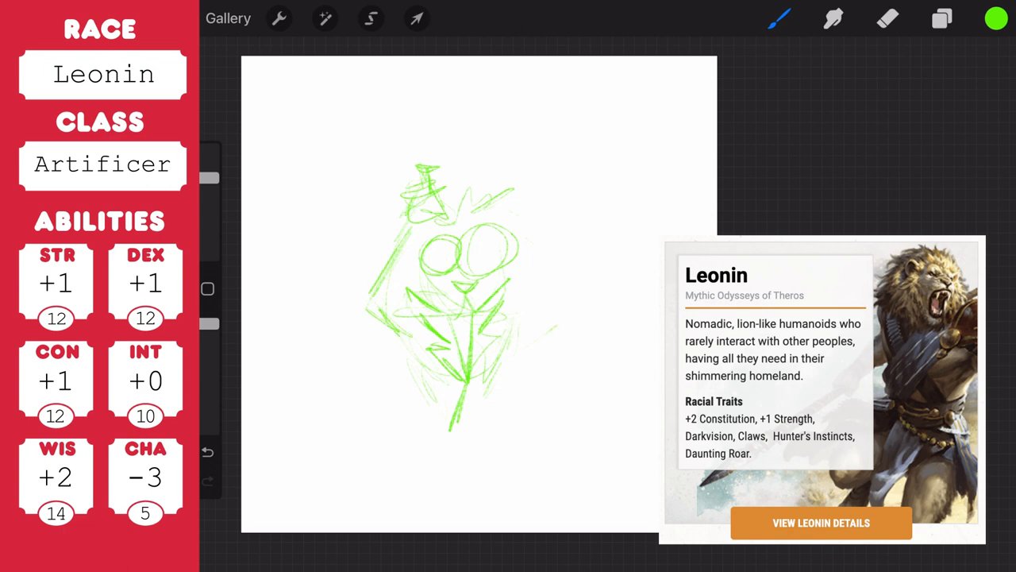
drag(556, 334, 492, 389)
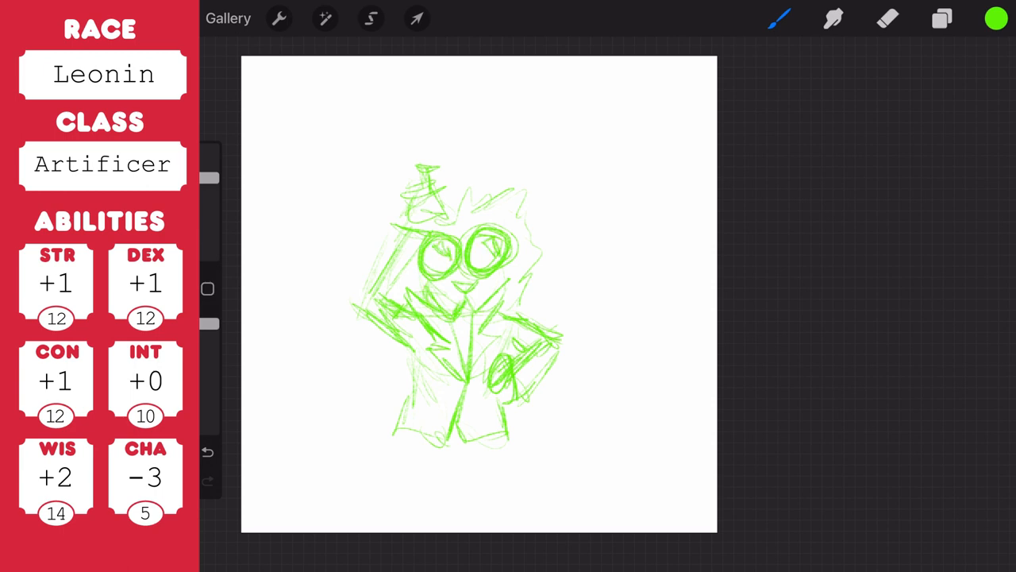
drag(445, 281, 477, 302)
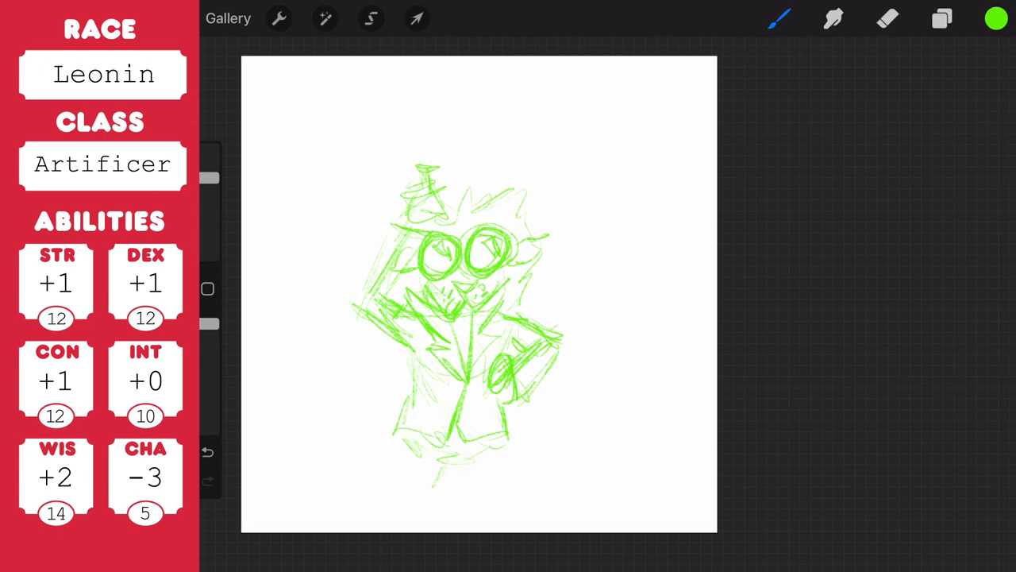
drag(397, 444, 429, 500)
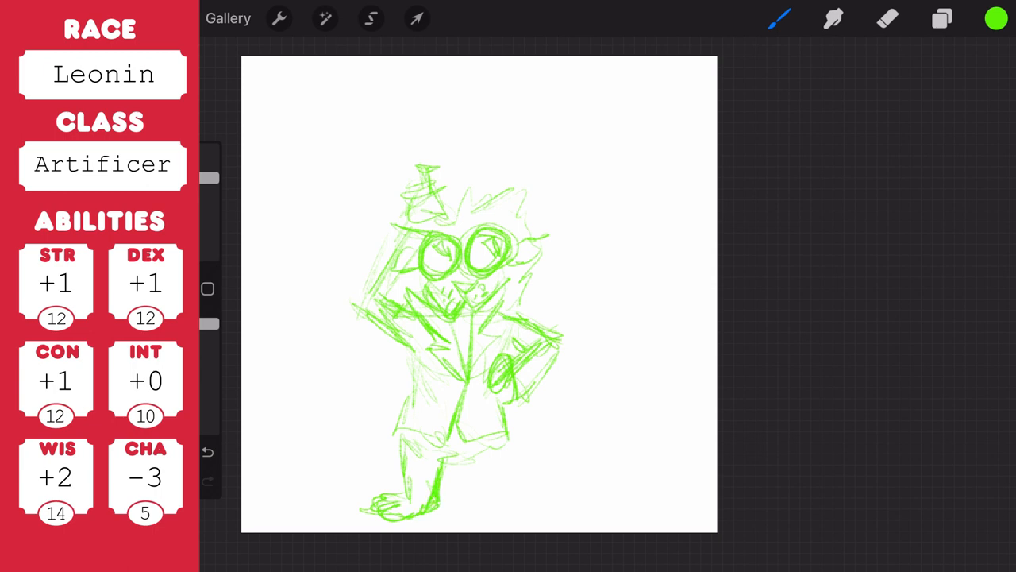
- Erase stray sketch lines around the foot
click(888, 19)
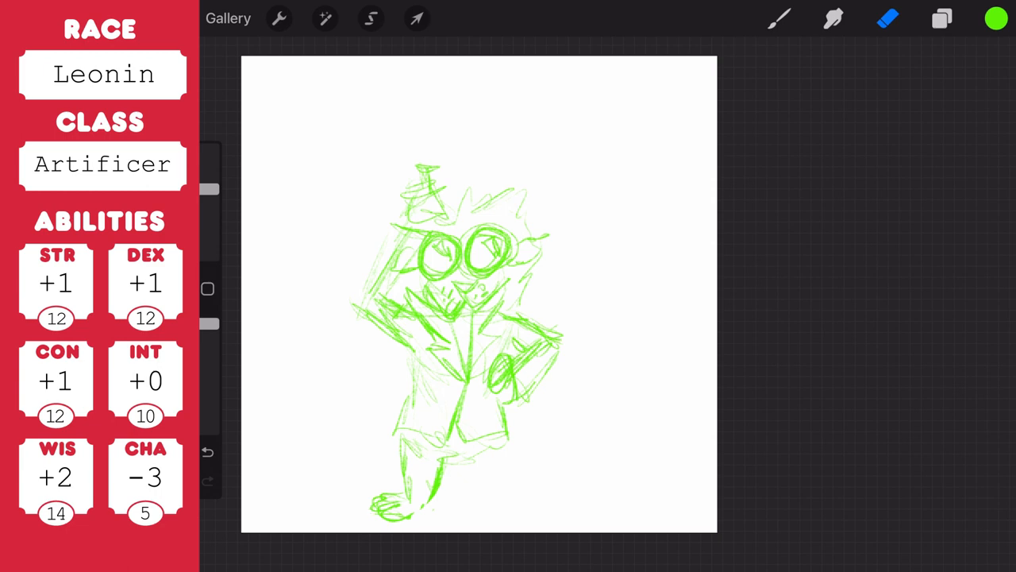
click(377, 504)
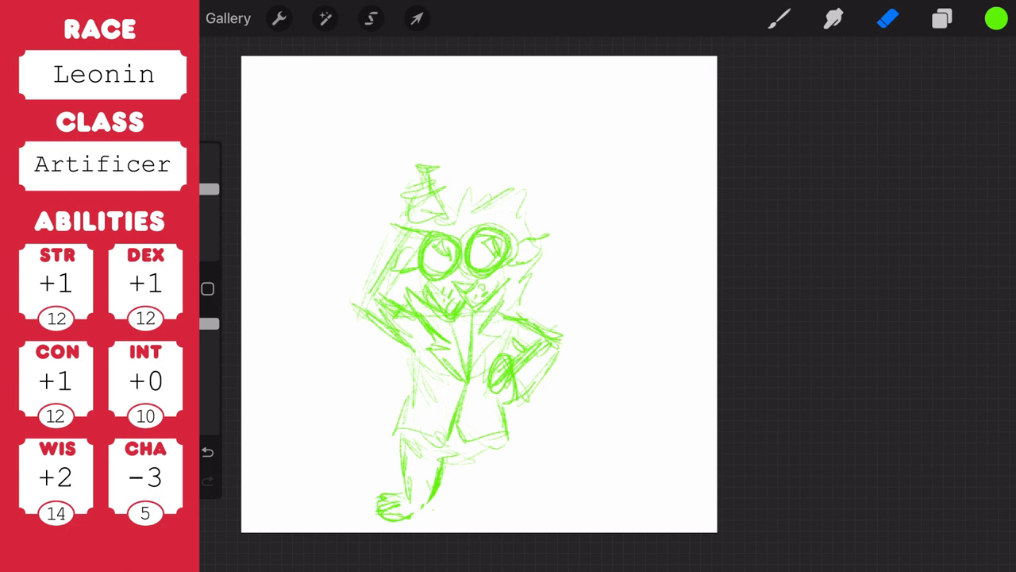
click(780, 18)
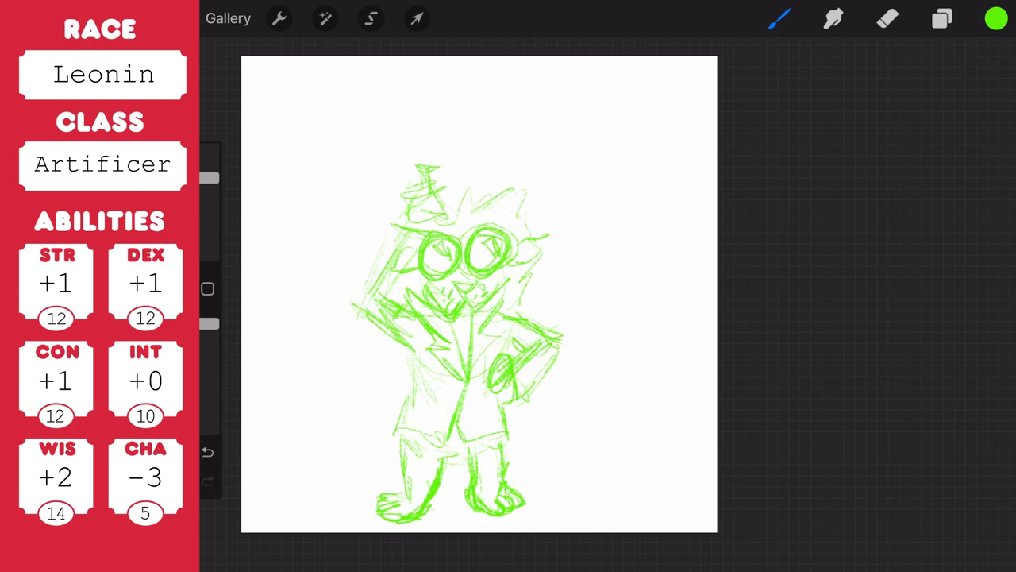
- Sketch the second clawed foot, a curling tail and bushier mane strokes
drag(465, 389, 449, 445)
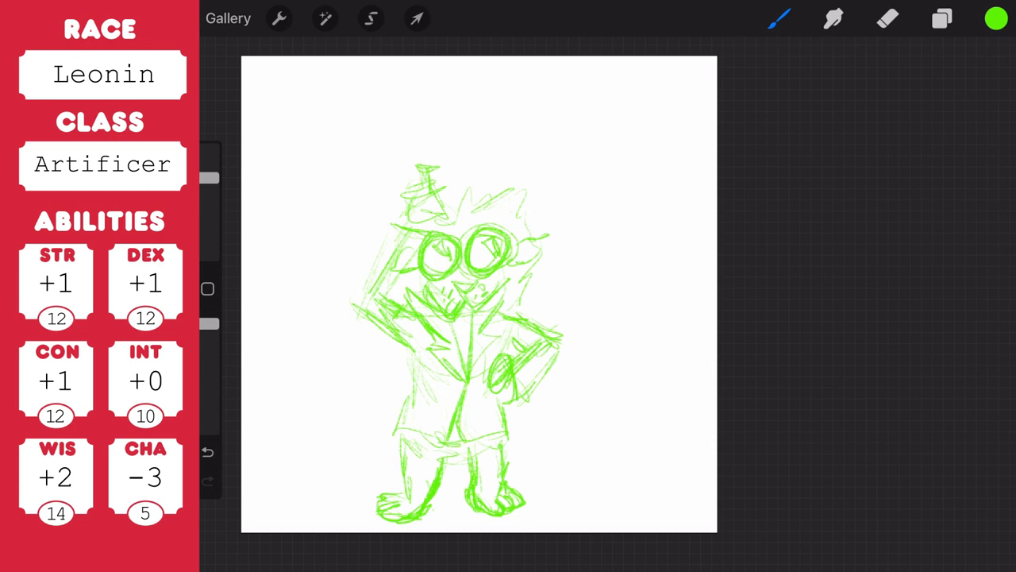
click(888, 18)
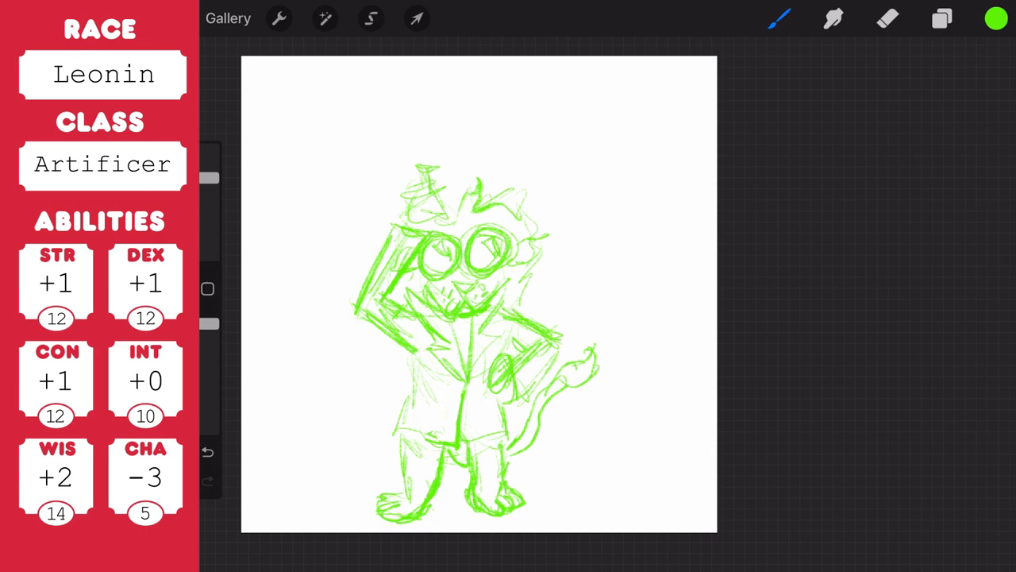
drag(411, 353, 393, 433)
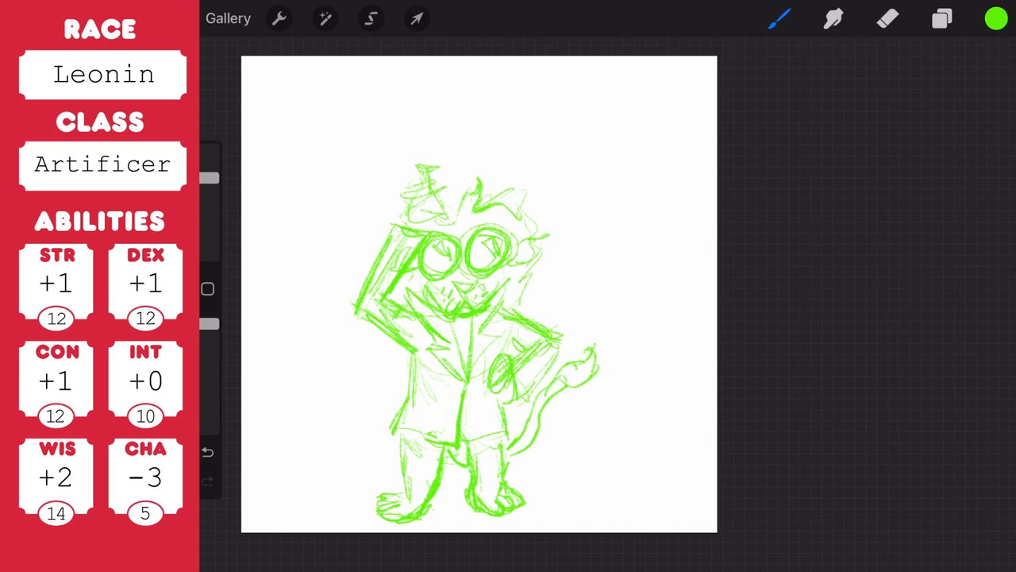
click(417, 18)
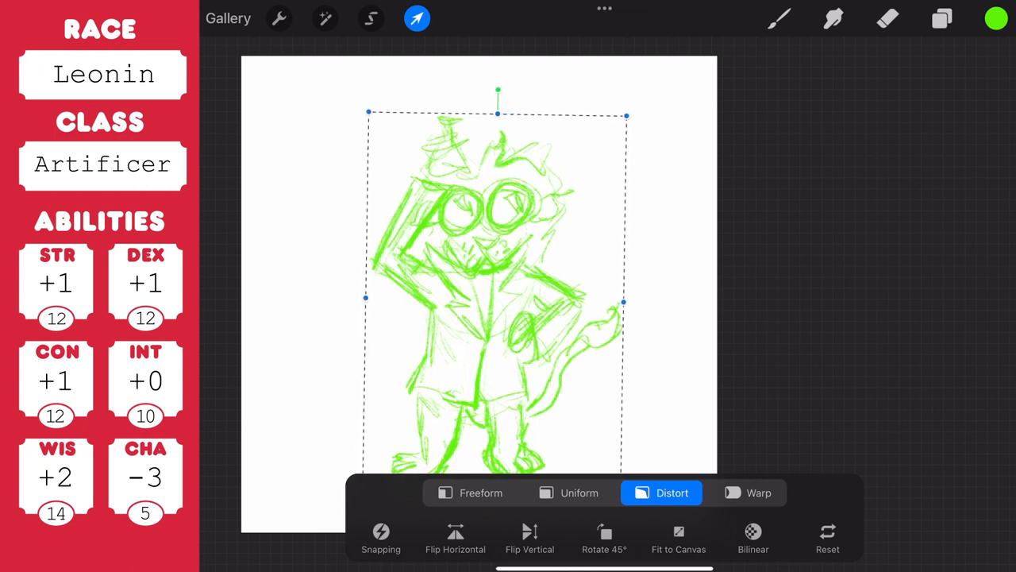
- Ink black outlines of the goggles, muzzle, coat and clawed feet over the sketch
click(778, 18)
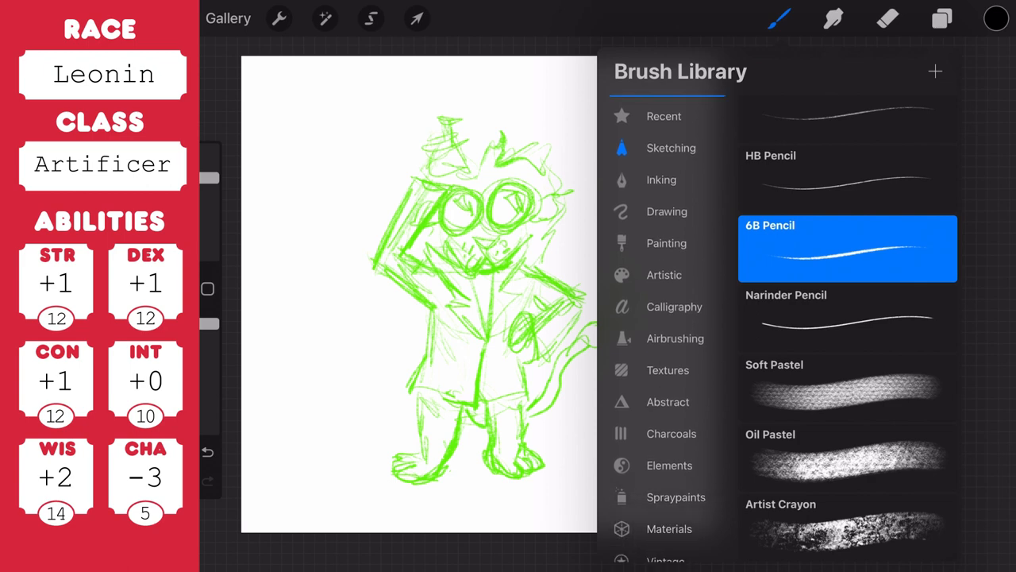
click(779, 18)
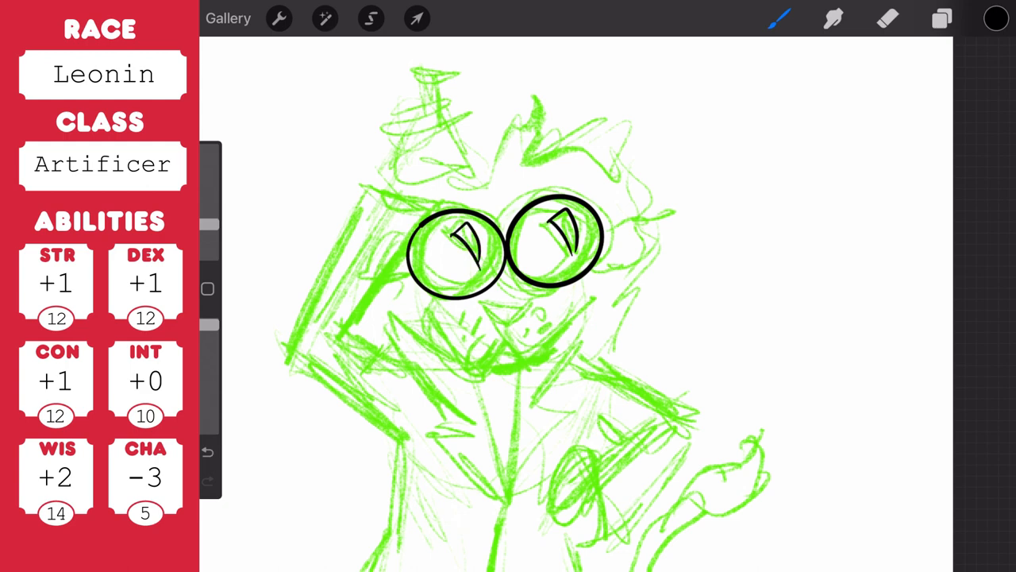
drag(493, 309, 516, 366)
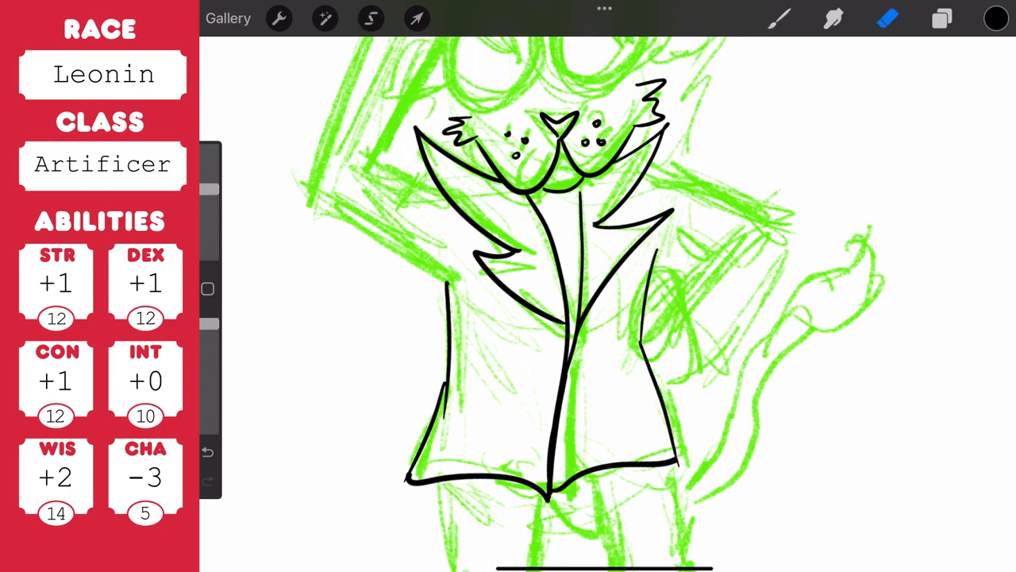
click(780, 18)
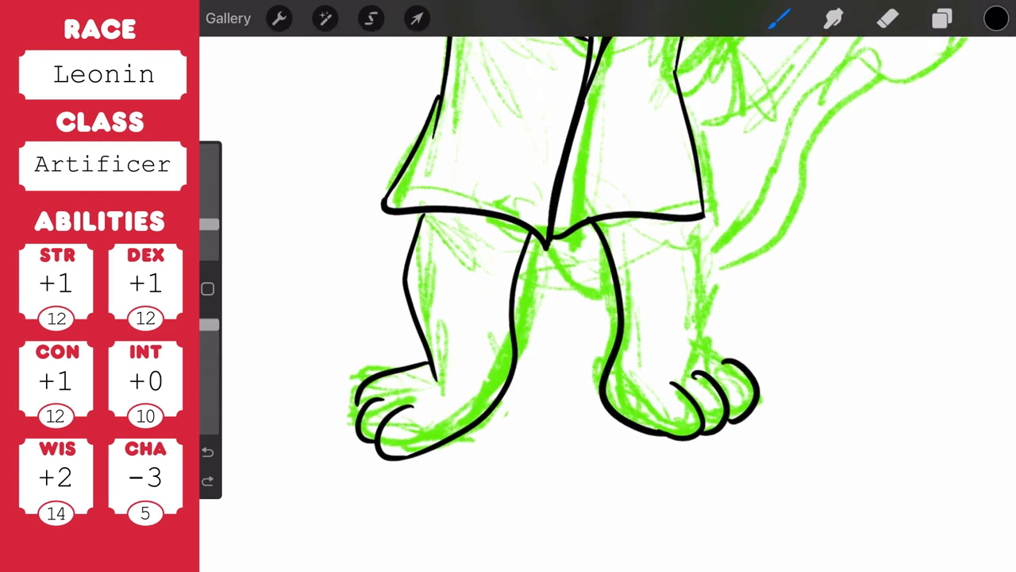
click(942, 19)
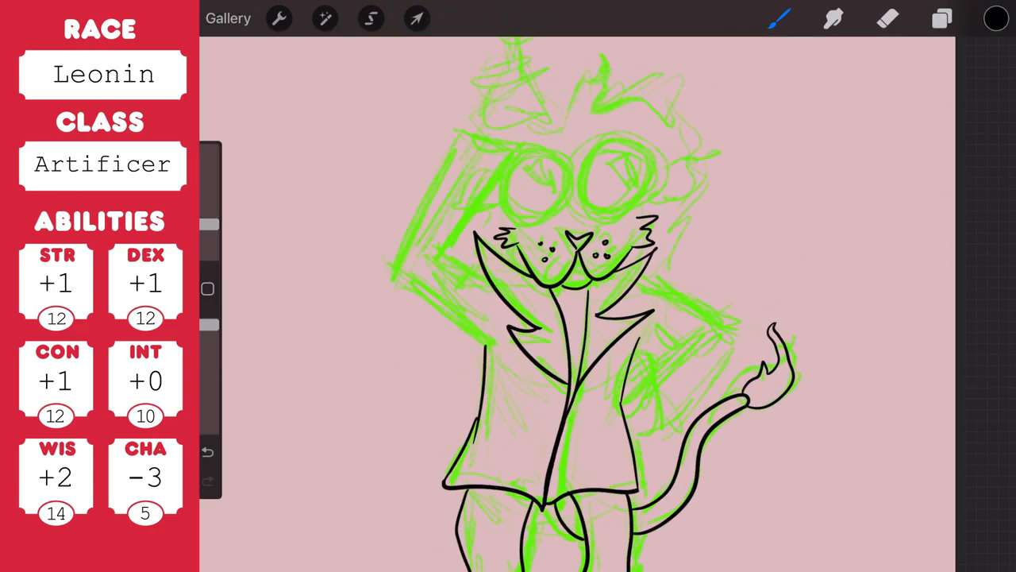
- Ink black outlines of the tail, raised arm and the Erlenmeyer flask with its spiral
click(941, 19)
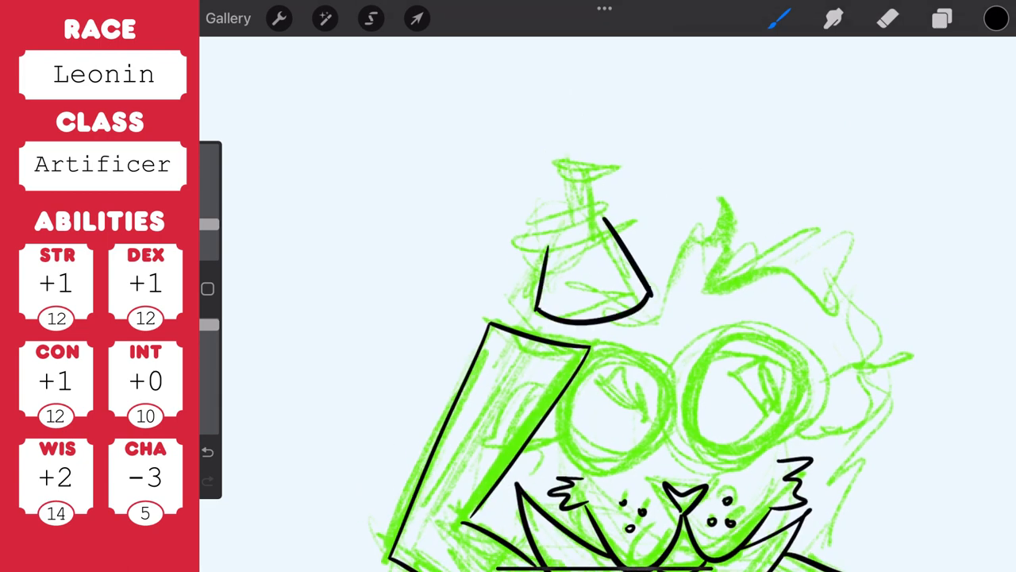
click(888, 19)
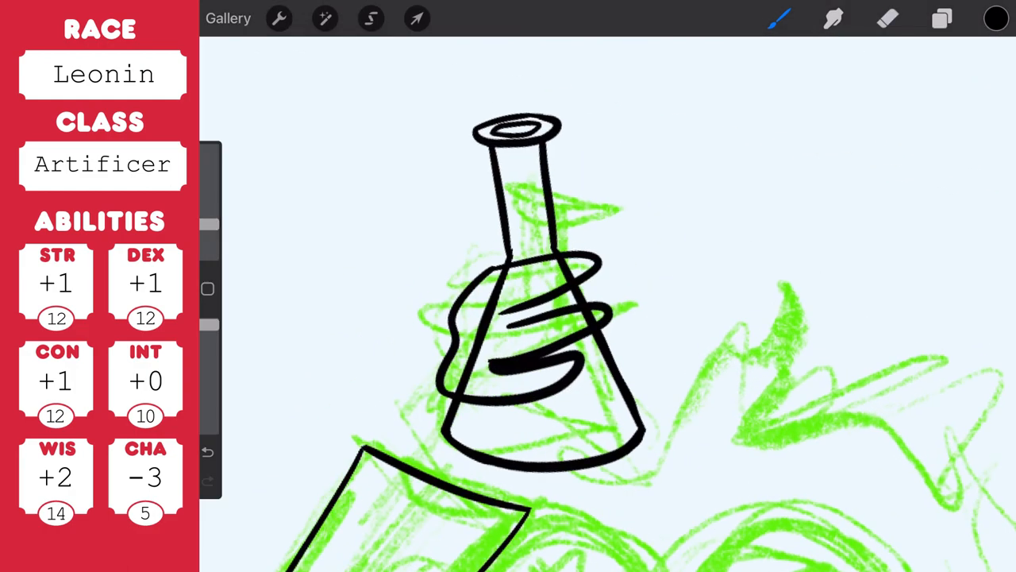
click(887, 18)
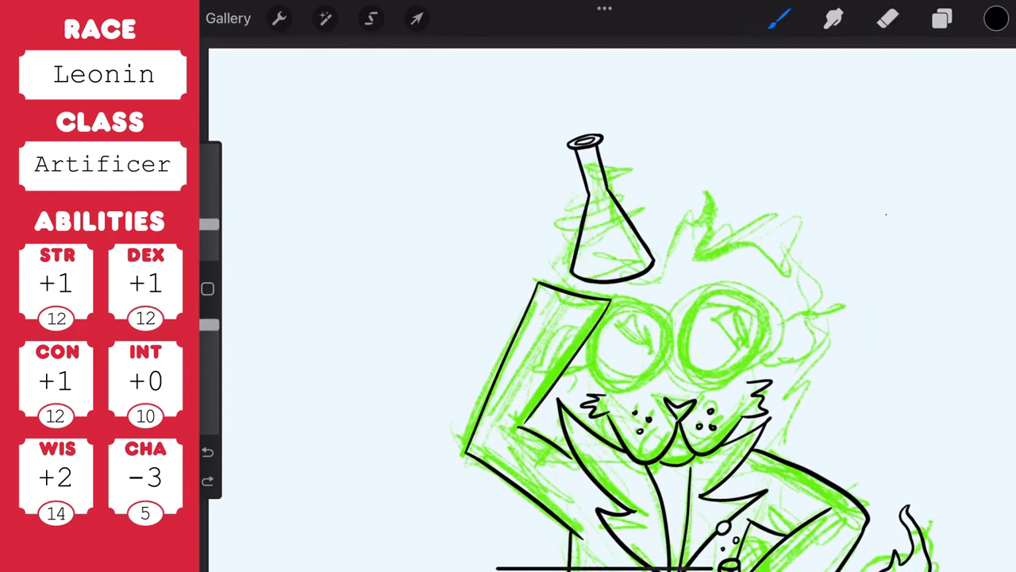
- Ink the hand gripping the flask, splashing drops, goggles and mane in black
click(371, 19)
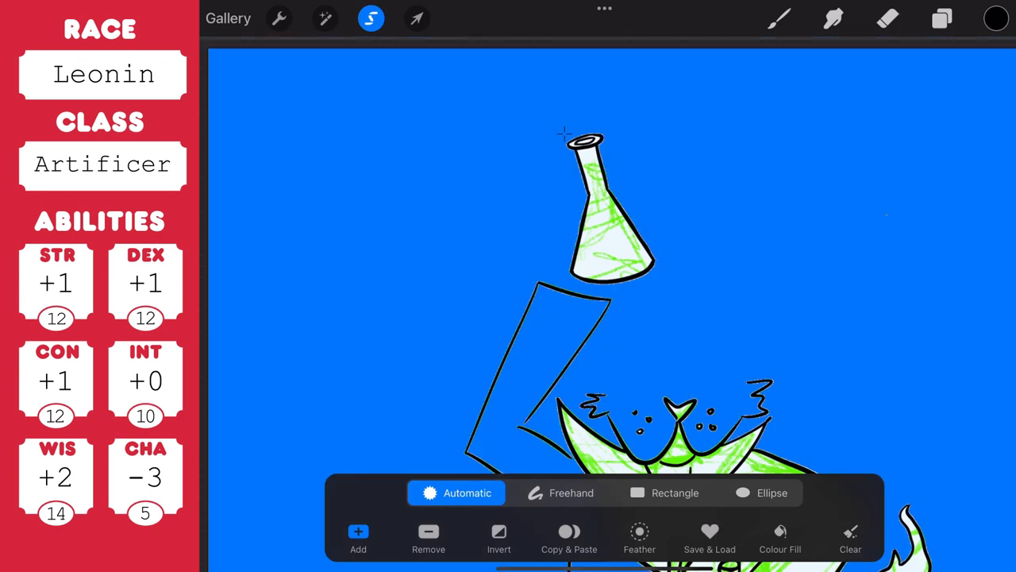
click(417, 18)
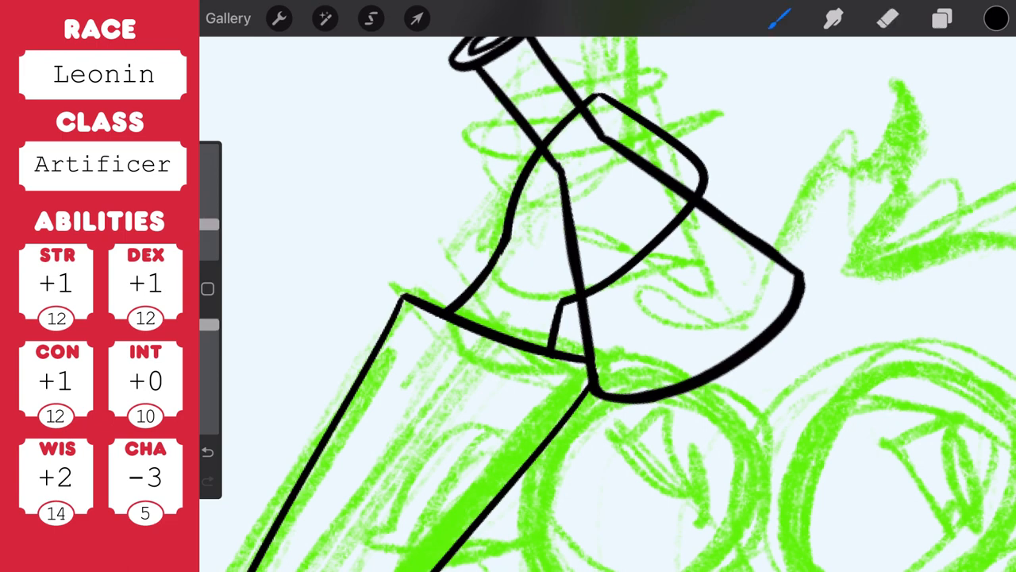
click(888, 19)
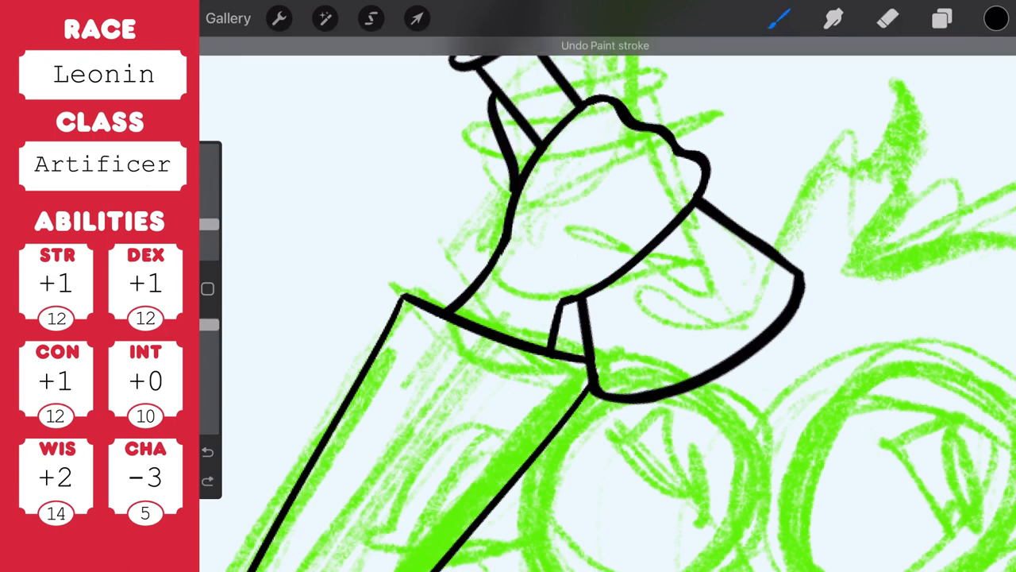
click(888, 19)
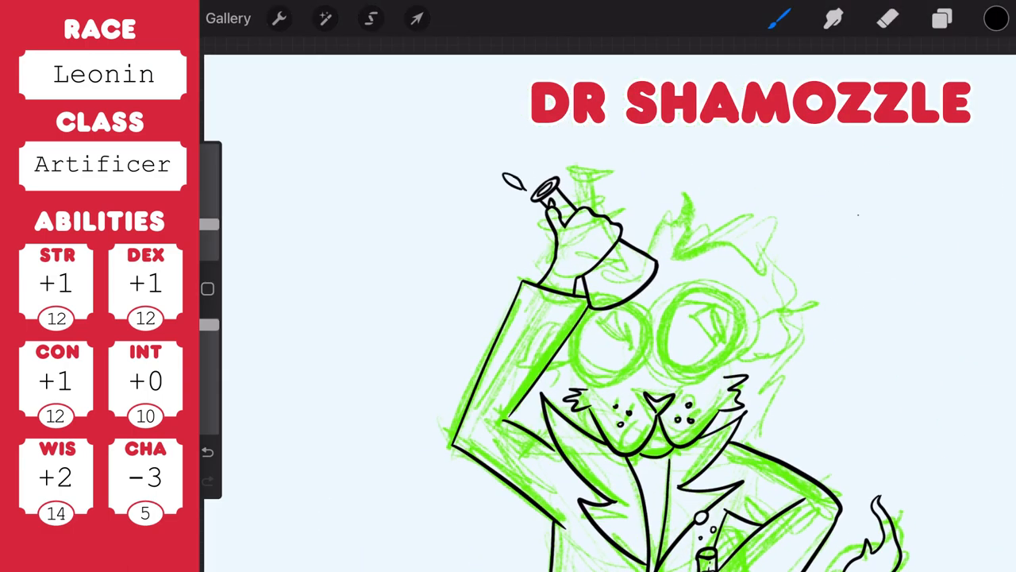
click(888, 18)
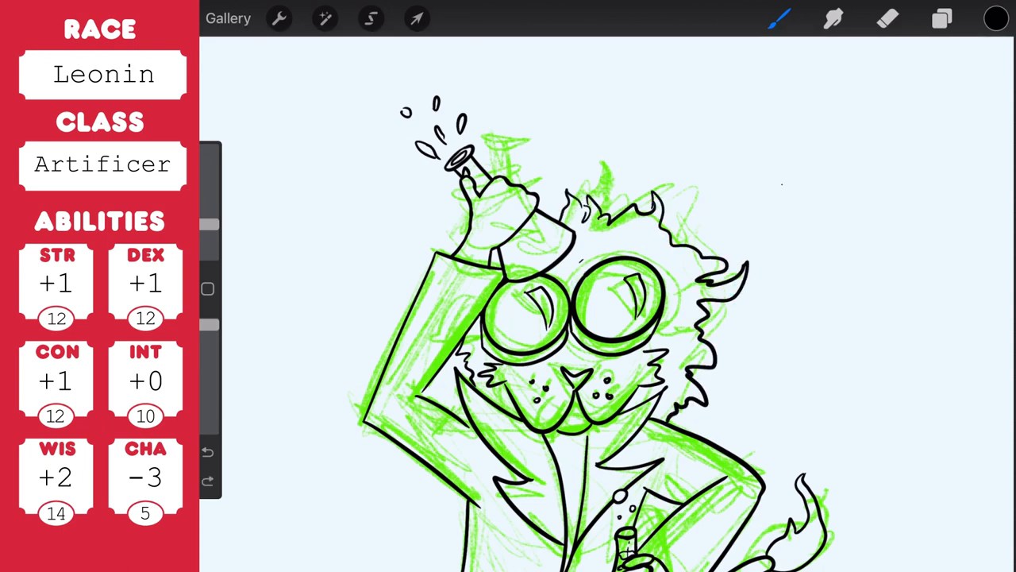
drag(588, 238, 683, 341)
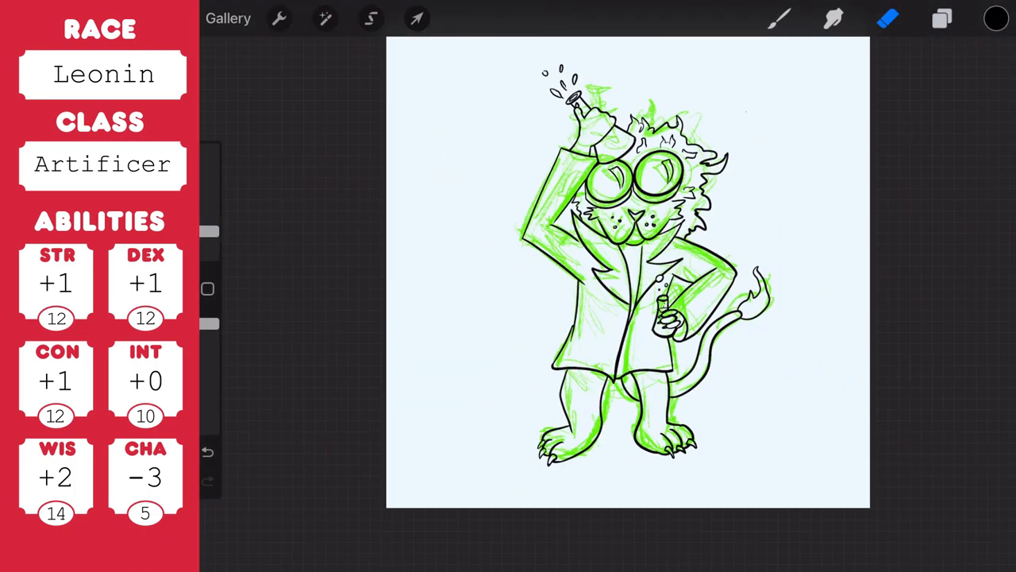
- Hide the green sketch layer and pick bright green for the flask
click(941, 18)
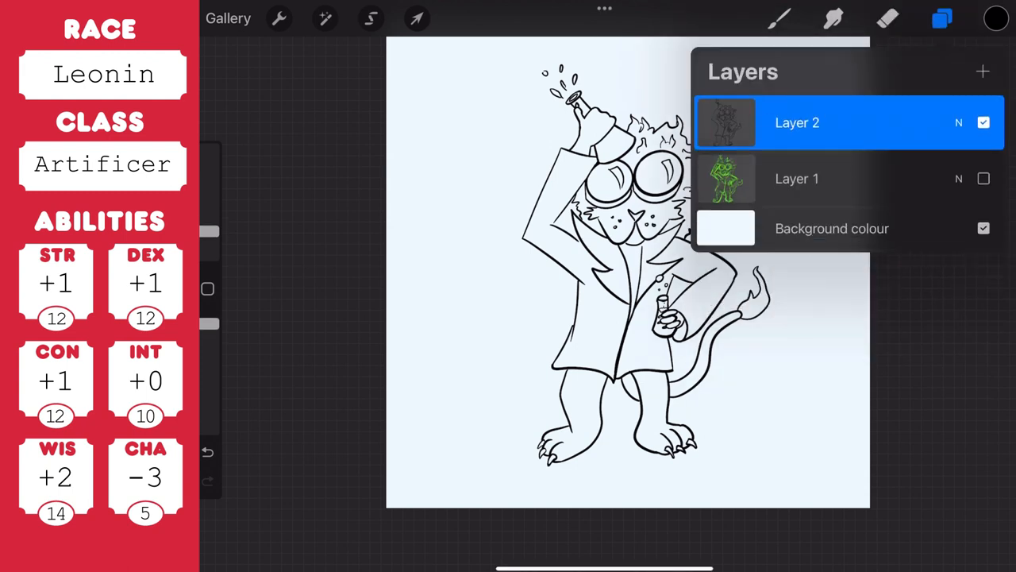
click(796, 178)
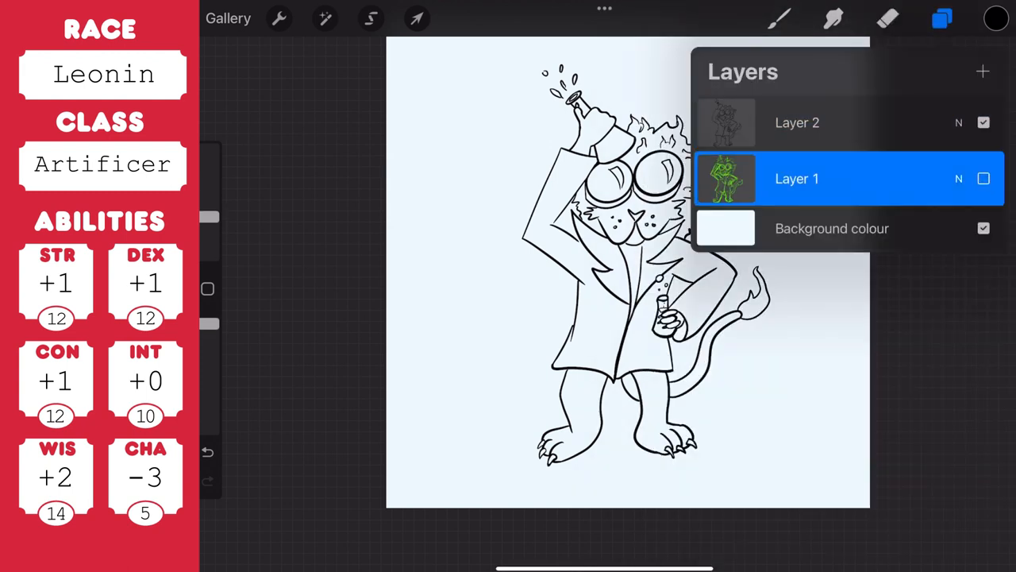
click(997, 18)
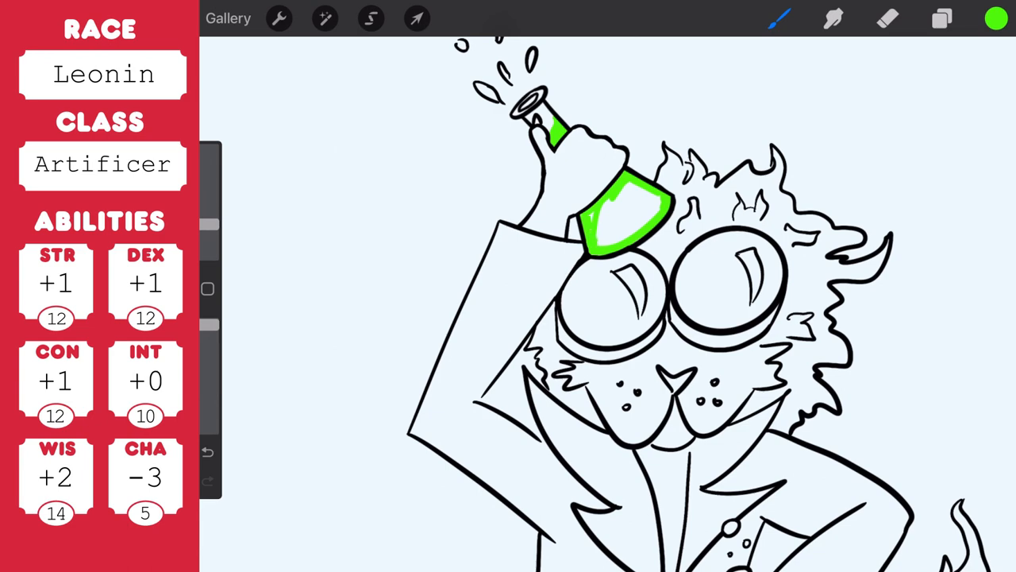
- Fill the flask bright green, goggle lenses pale green and goggle rims dark purple
click(997, 18)
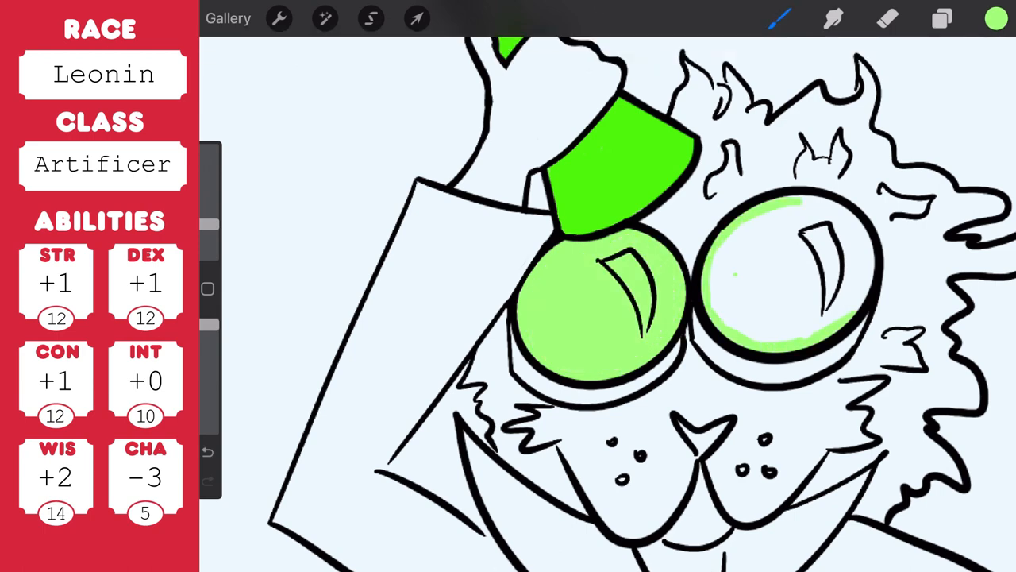
click(996, 18)
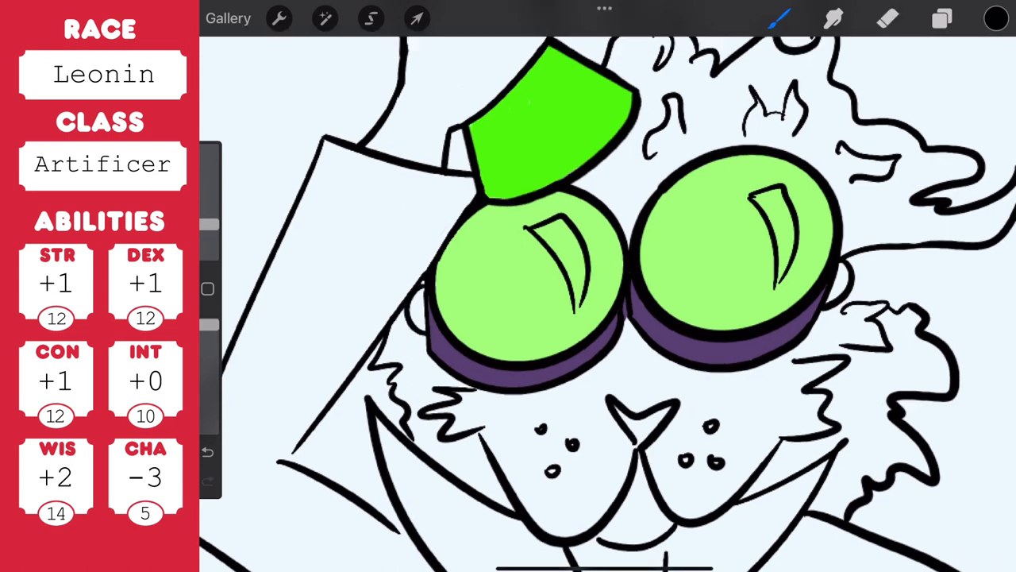
click(996, 18)
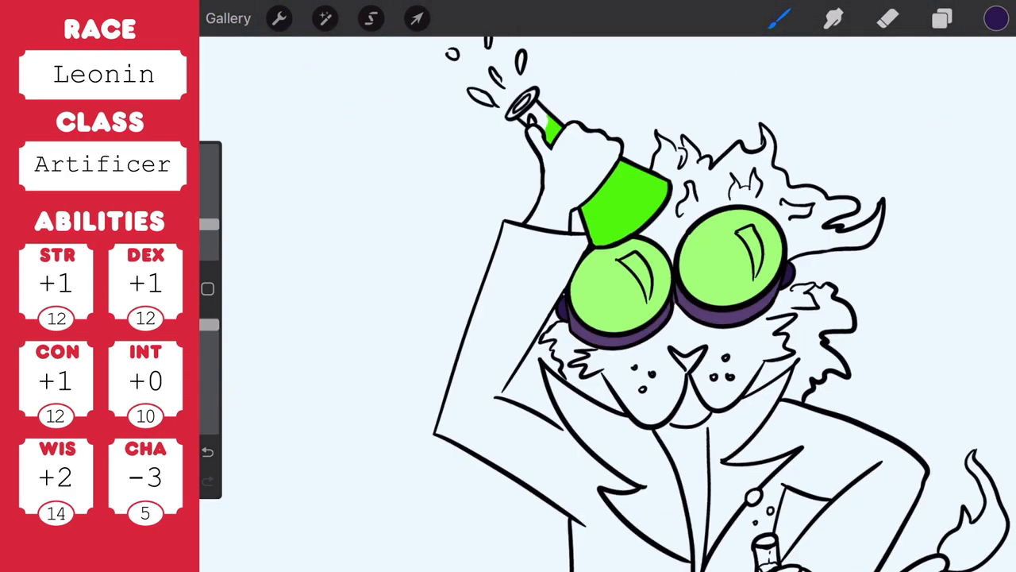
- Paint the flask-holding hand, legs and feet in a tan fur colour
click(995, 18)
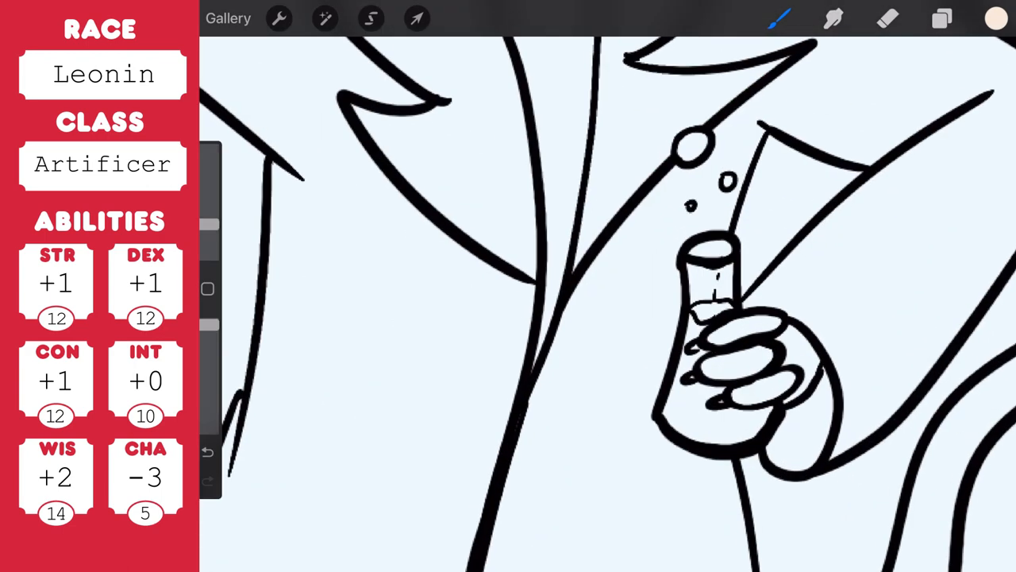
click(730, 341)
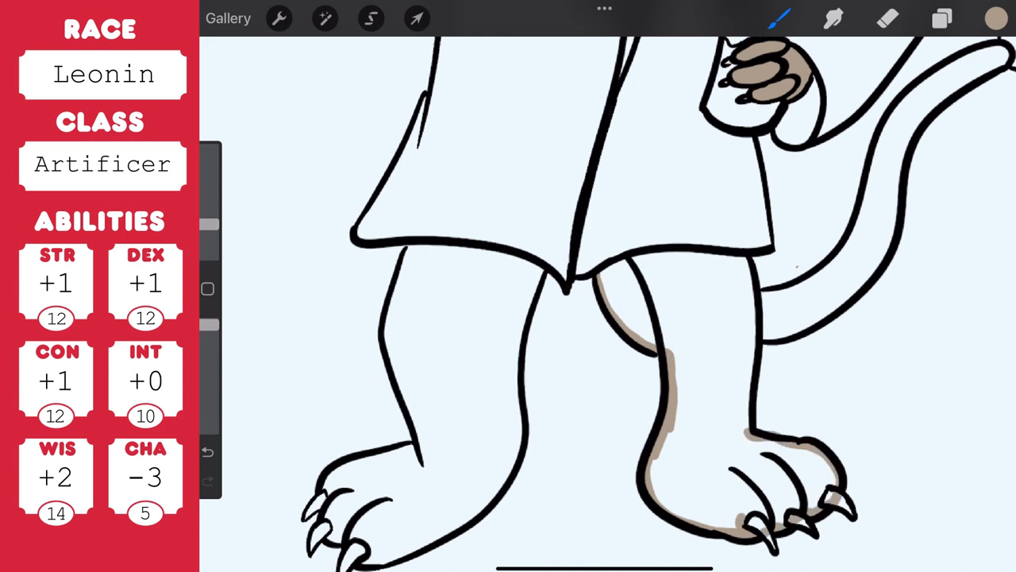
click(888, 19)
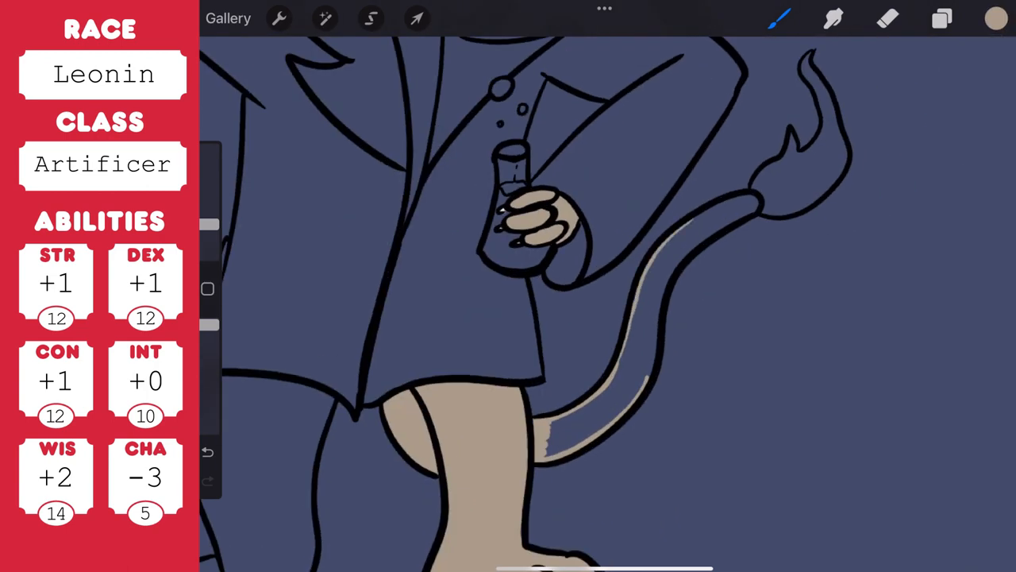
- ColorDrop purple into the small flask, brown into the mane and grey into the face
click(994, 18)
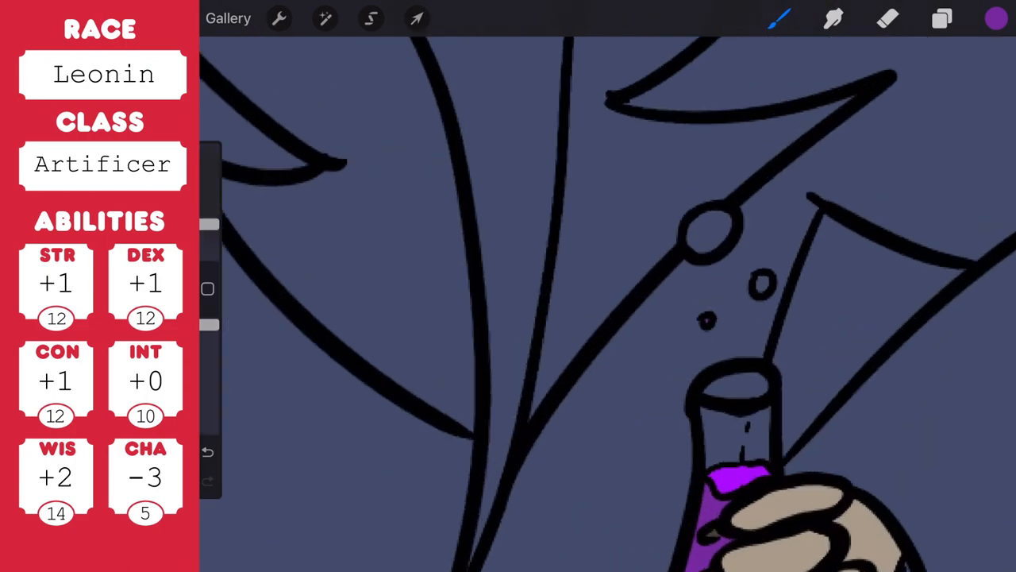
click(710, 230)
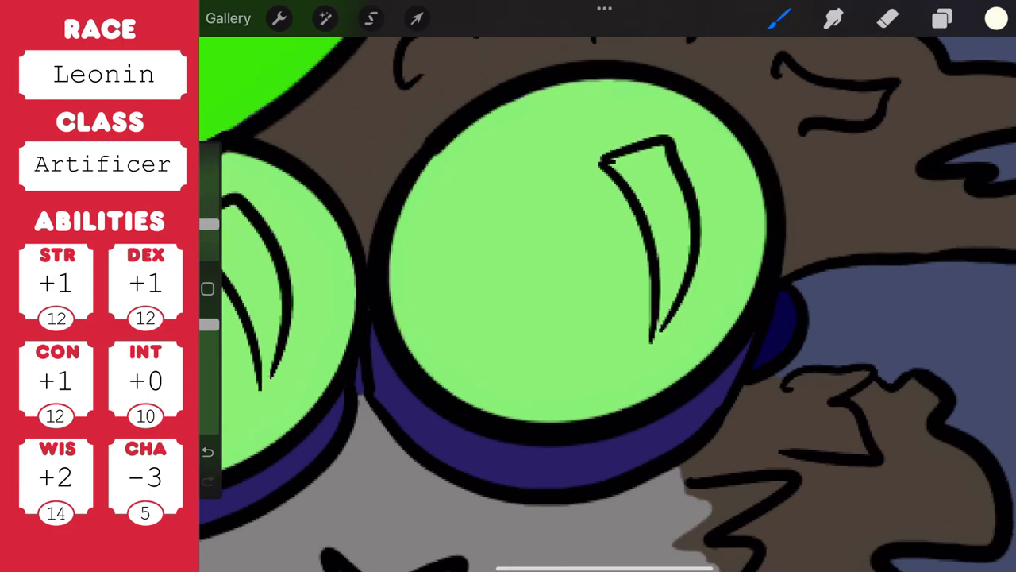
click(942, 18)
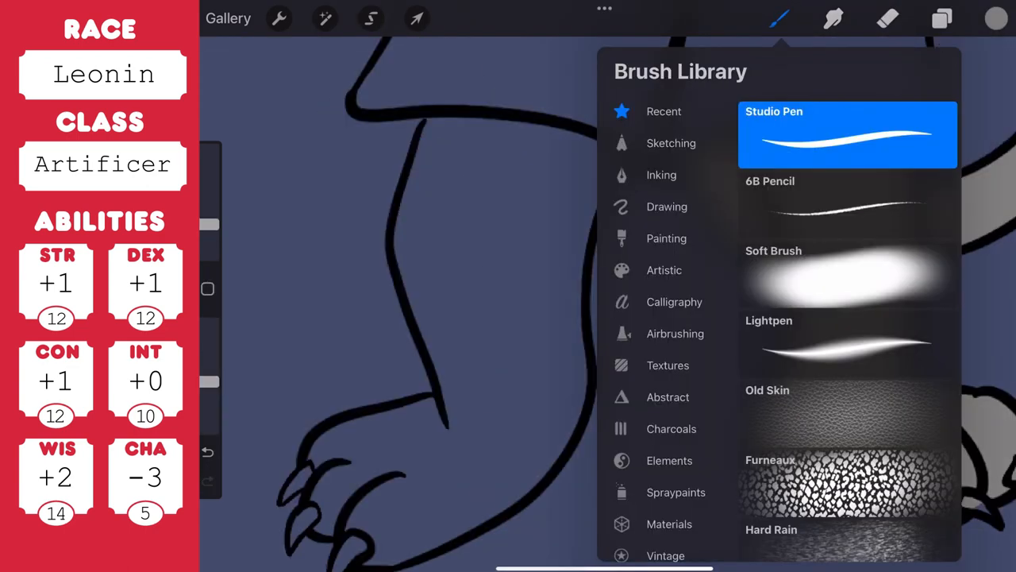
- Brush purple flask bubbles and a dark nose, then ColorDrop deep purple into both lapels
click(780, 18)
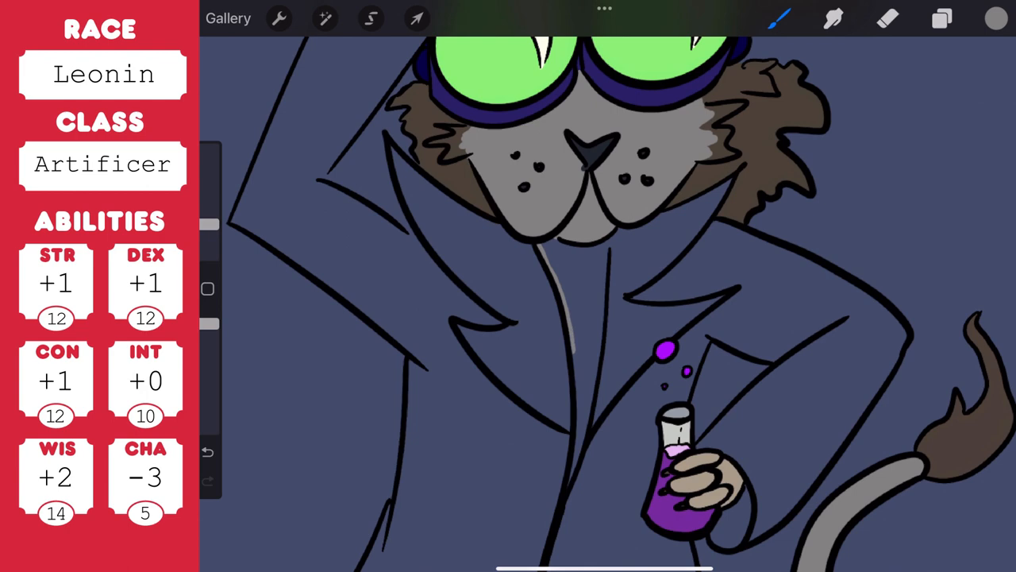
click(587, 265)
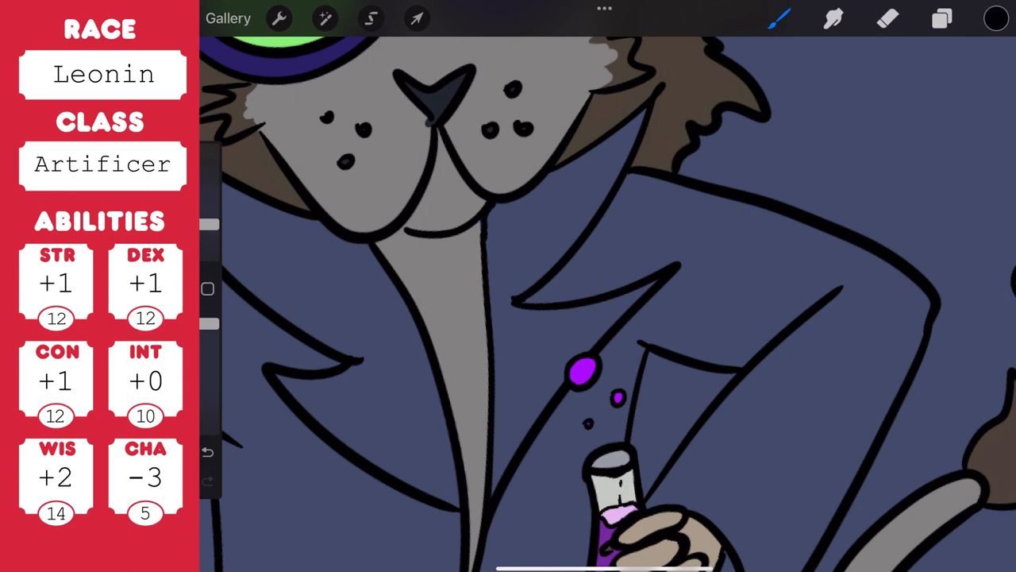
click(996, 18)
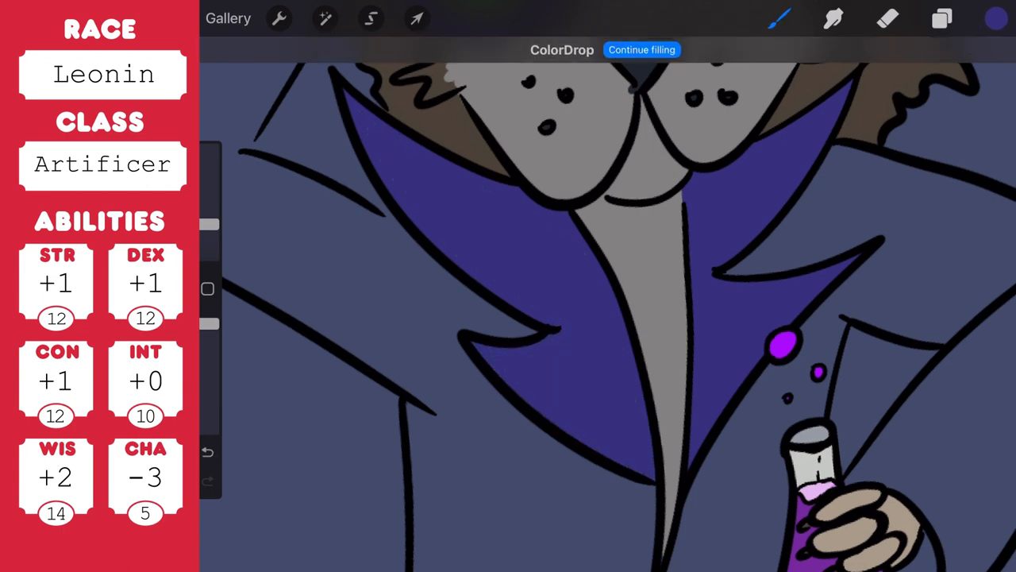
- Paint deep blue over the raised sleeve, coat body, arm side and the coat behind the flask
click(996, 19)
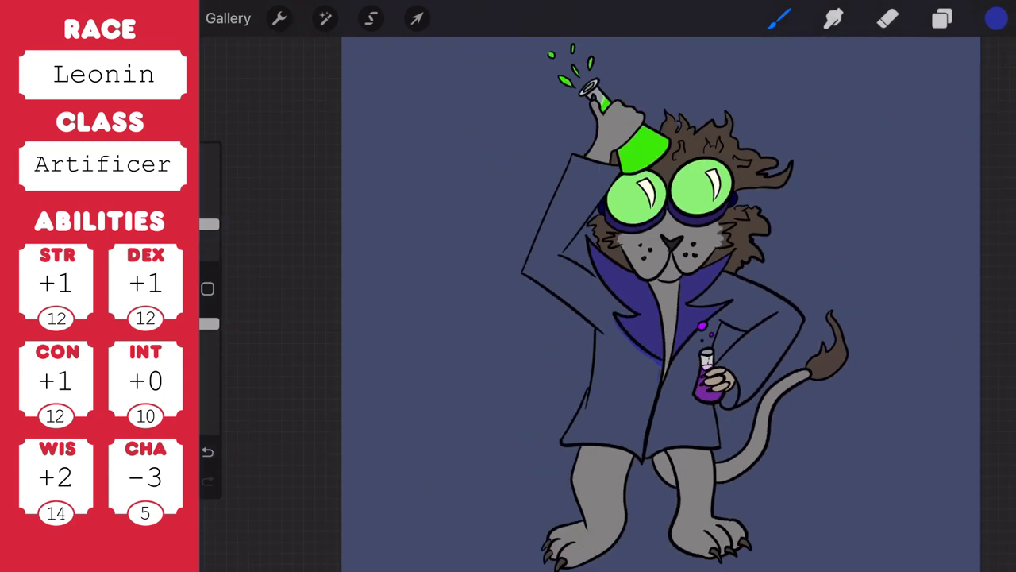
click(996, 19)
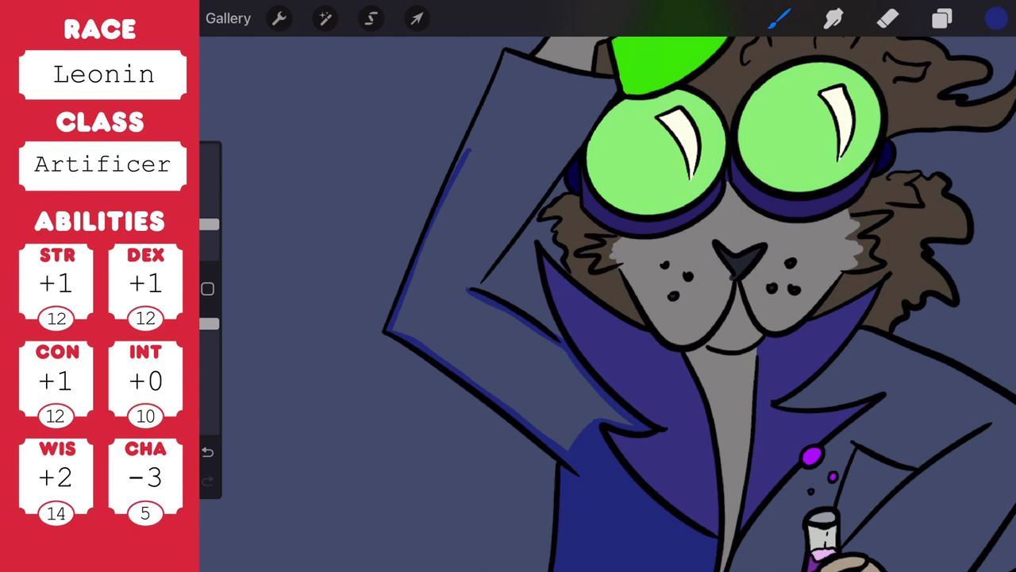
click(476, 238)
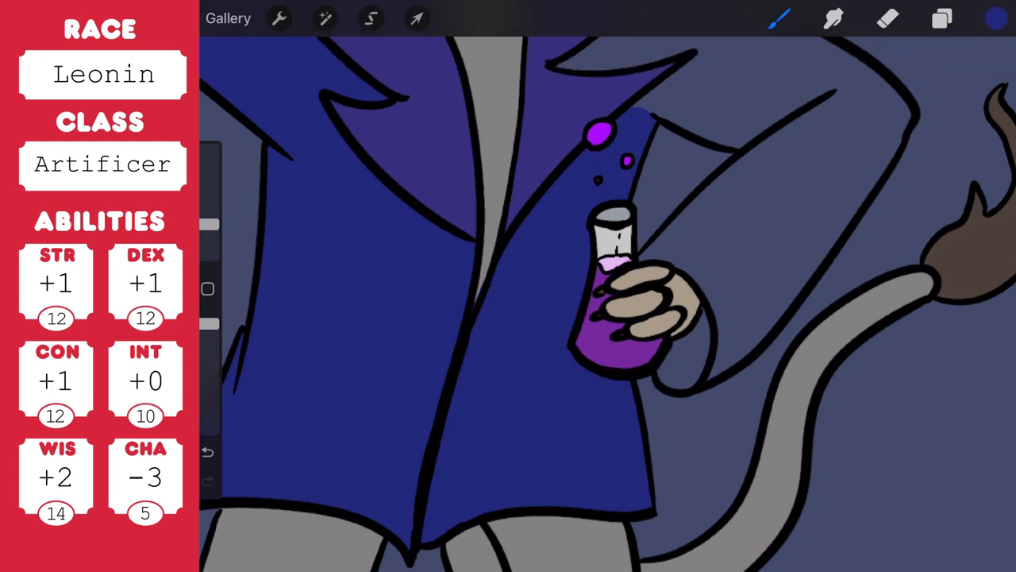
drag(762, 139, 714, 377)
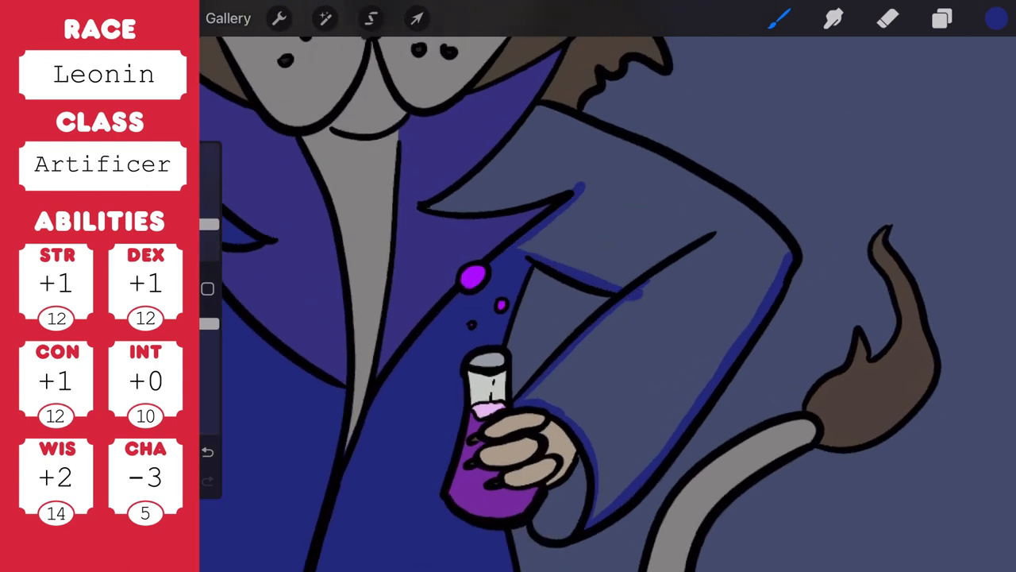
drag(540, 107, 579, 186)
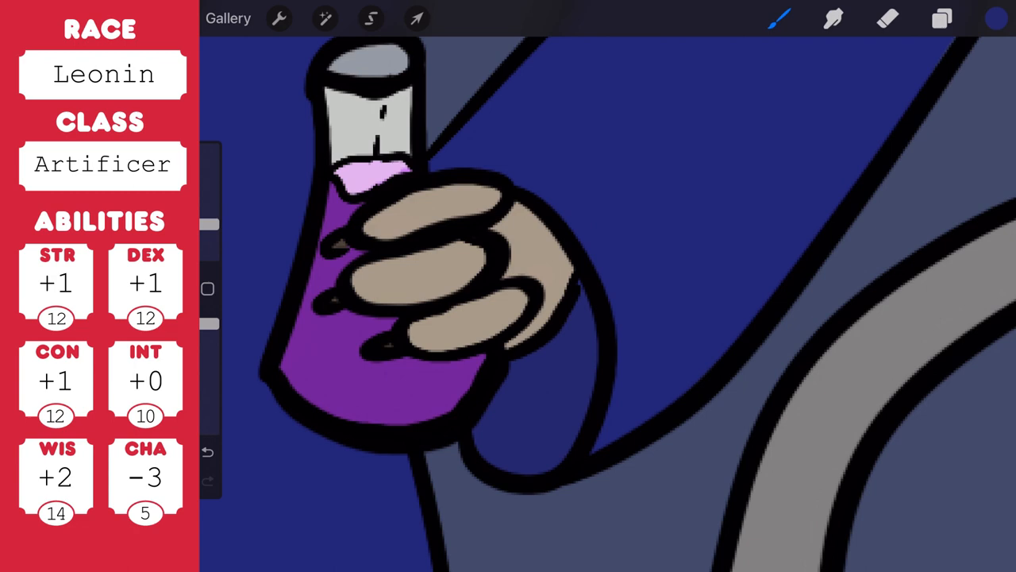
click(942, 18)
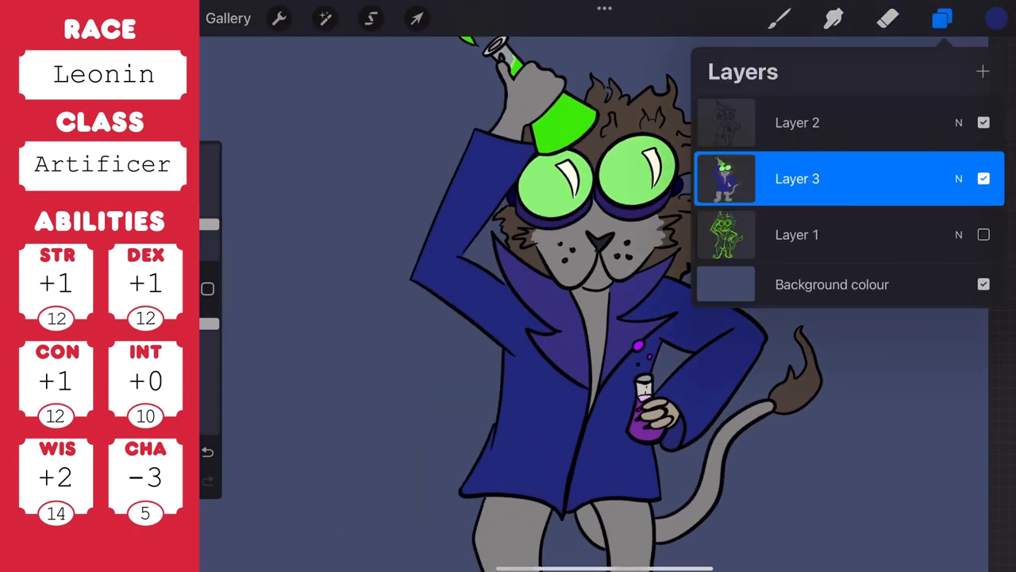
- On a new clipped layer, paint purple-to-bright-green lens gradients and erase stray paint
click(983, 72)
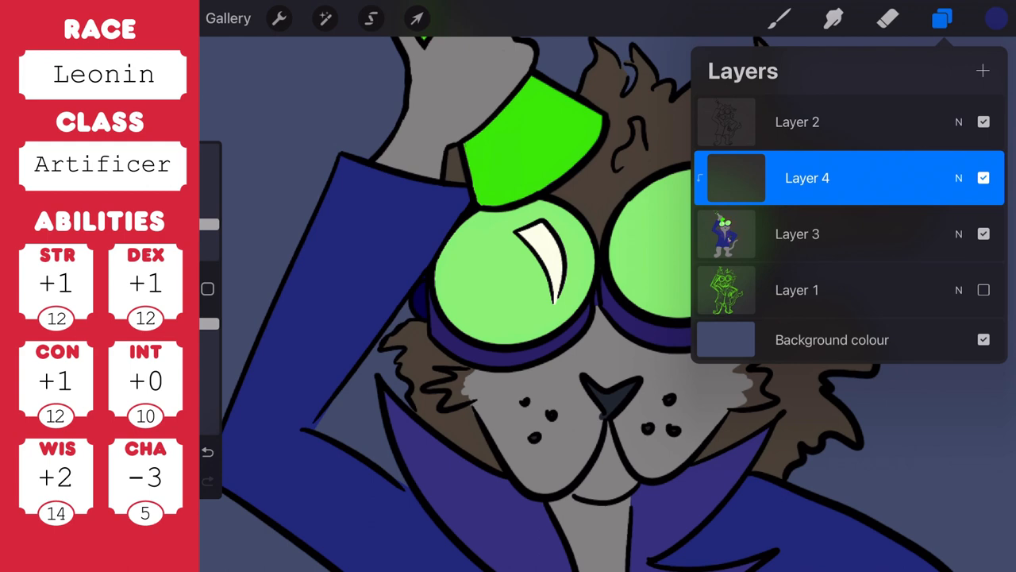
click(941, 19)
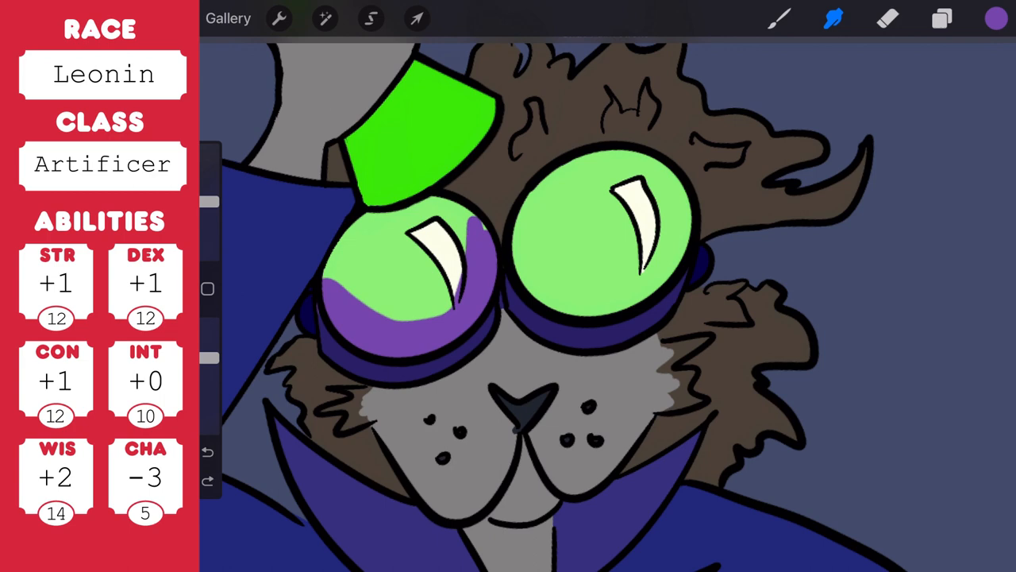
click(941, 18)
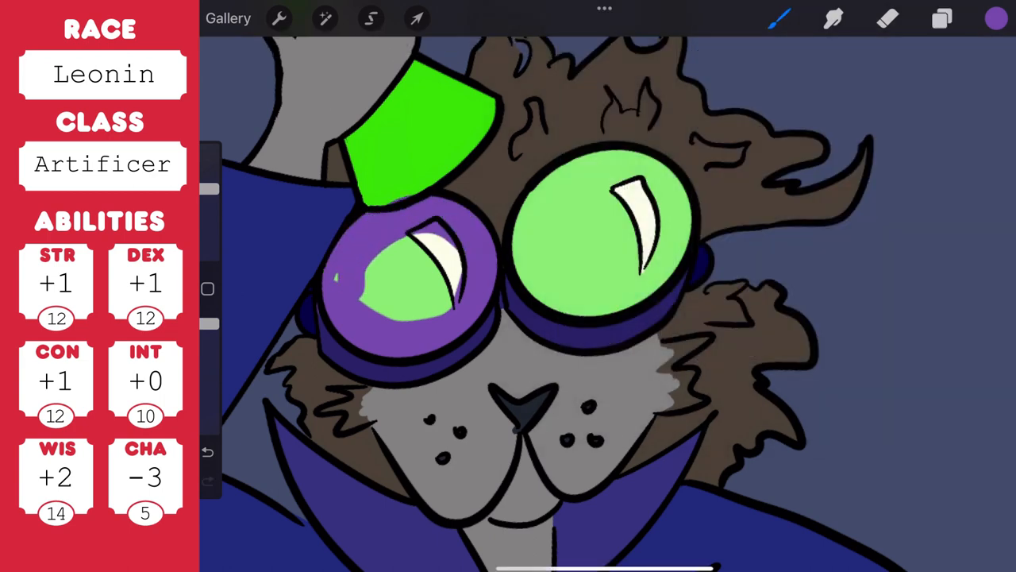
click(888, 19)
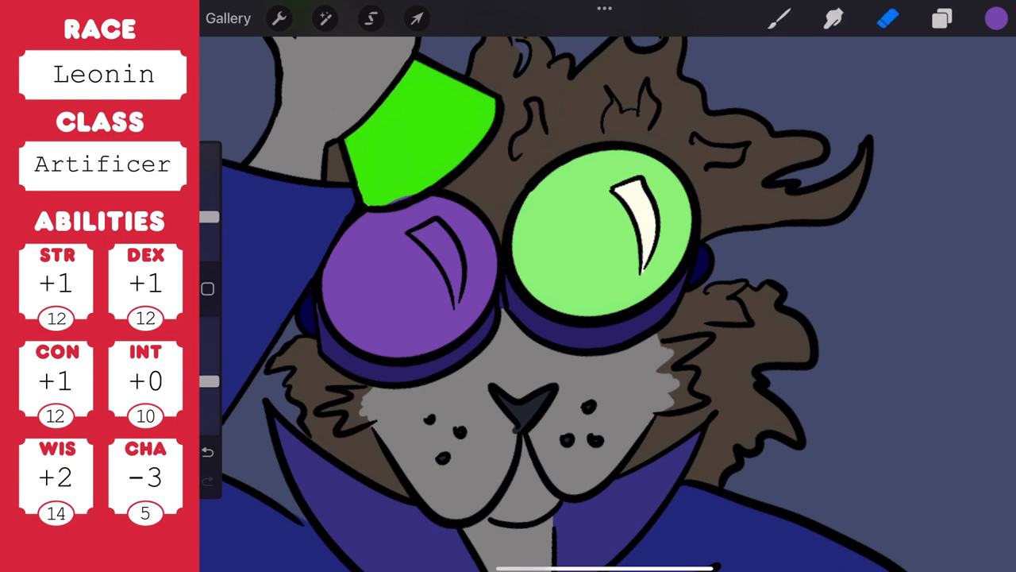
drag(556, 210, 560, 270)
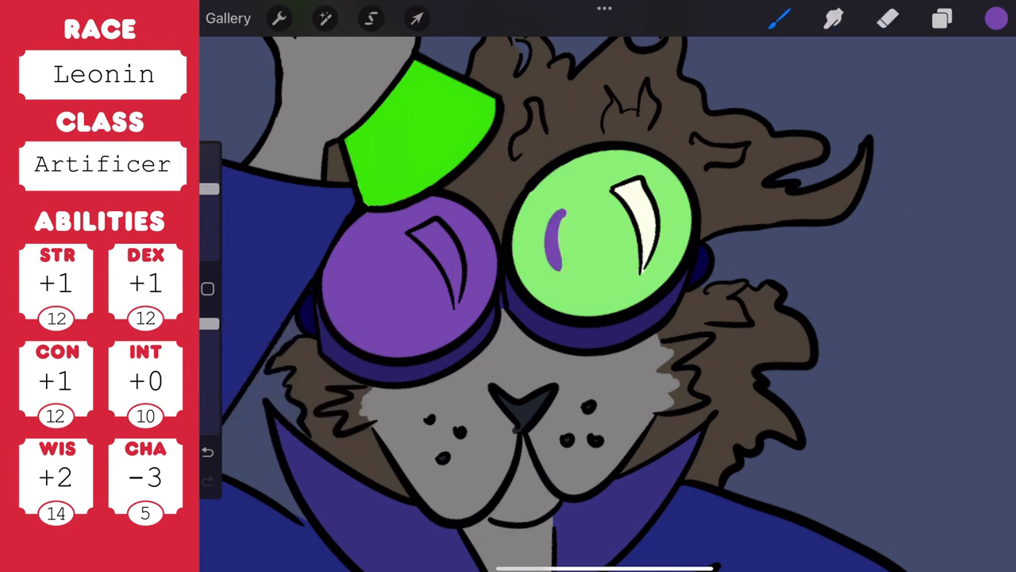
click(604, 231)
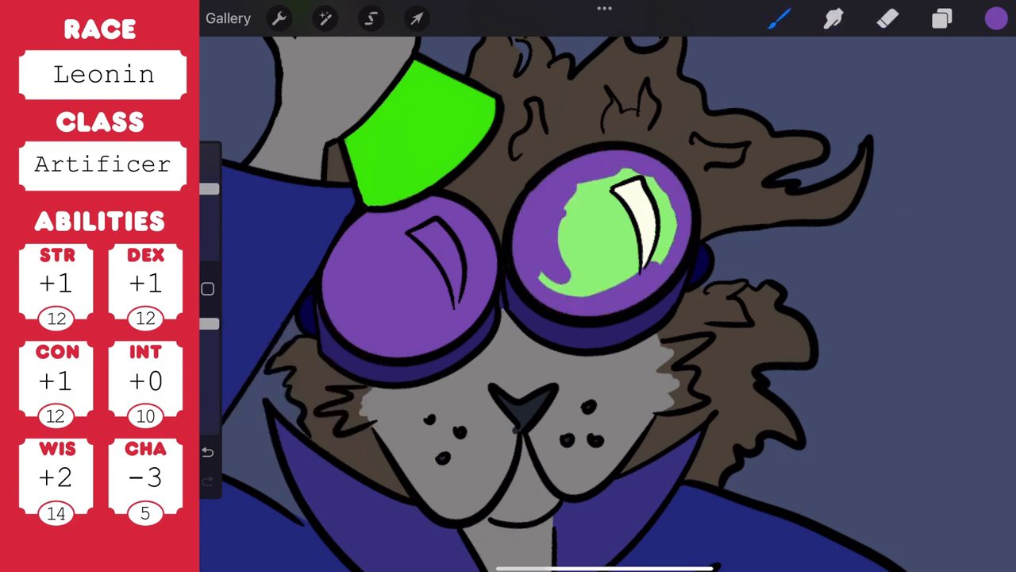
click(996, 18)
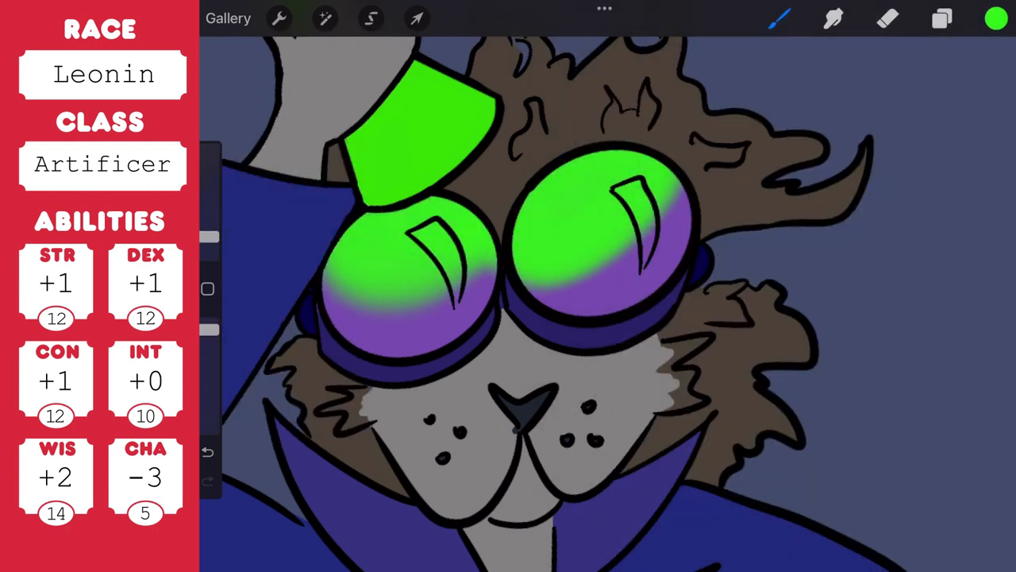
click(997, 18)
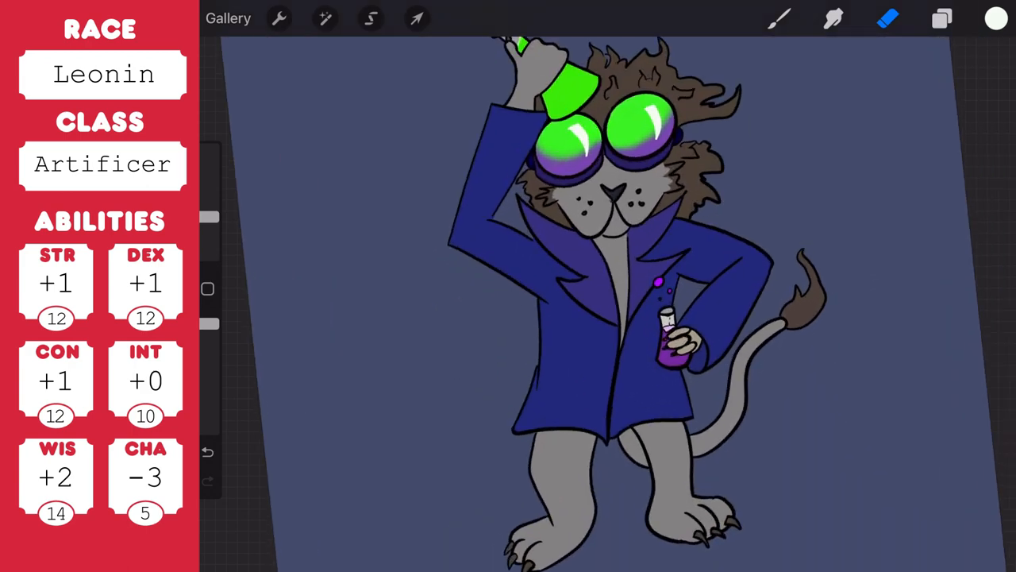
- On clipped Layer 6, airbrush a purple glow around the flask and tint the fingers green
click(941, 18)
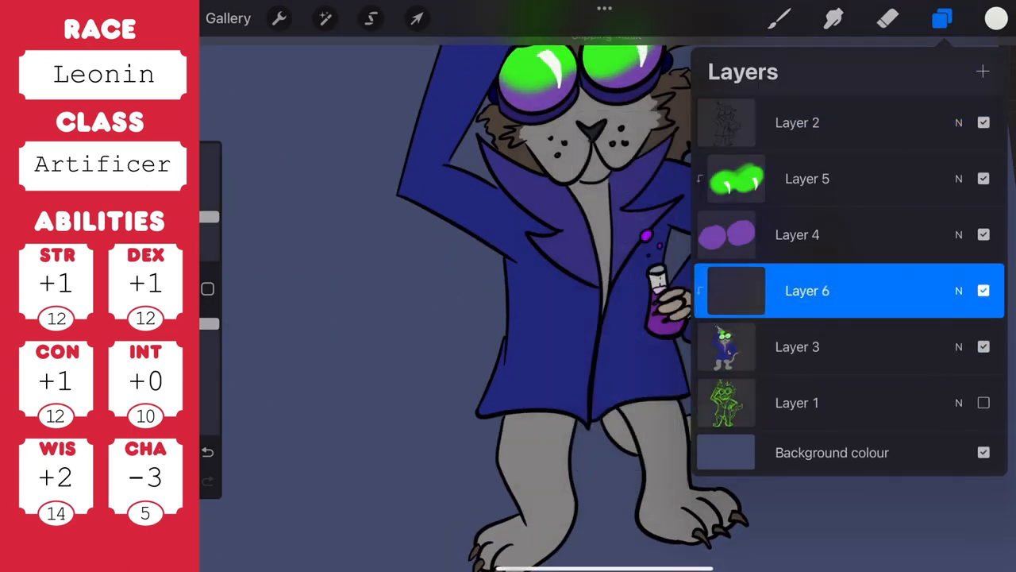
click(942, 18)
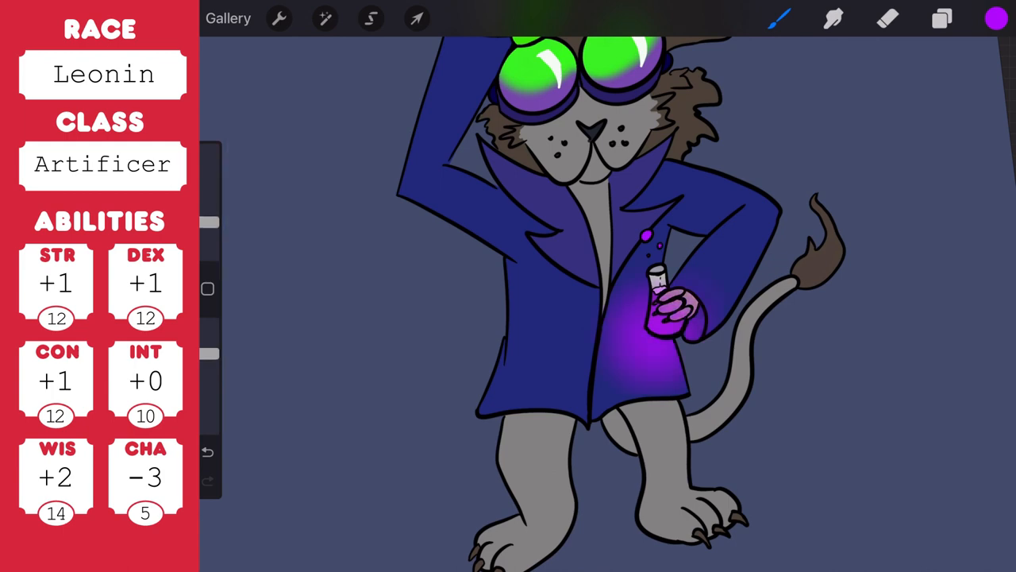
click(779, 18)
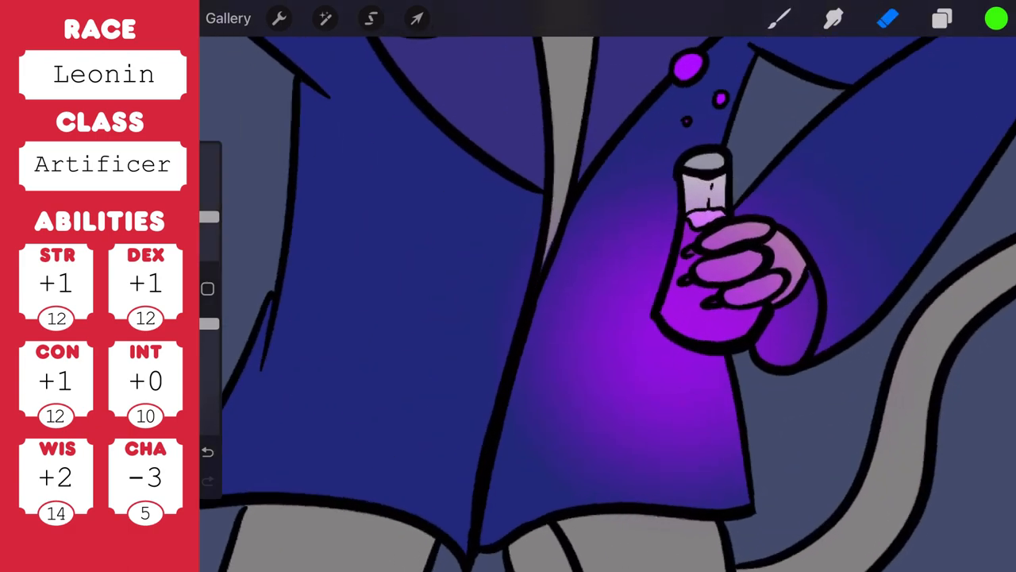
click(731, 246)
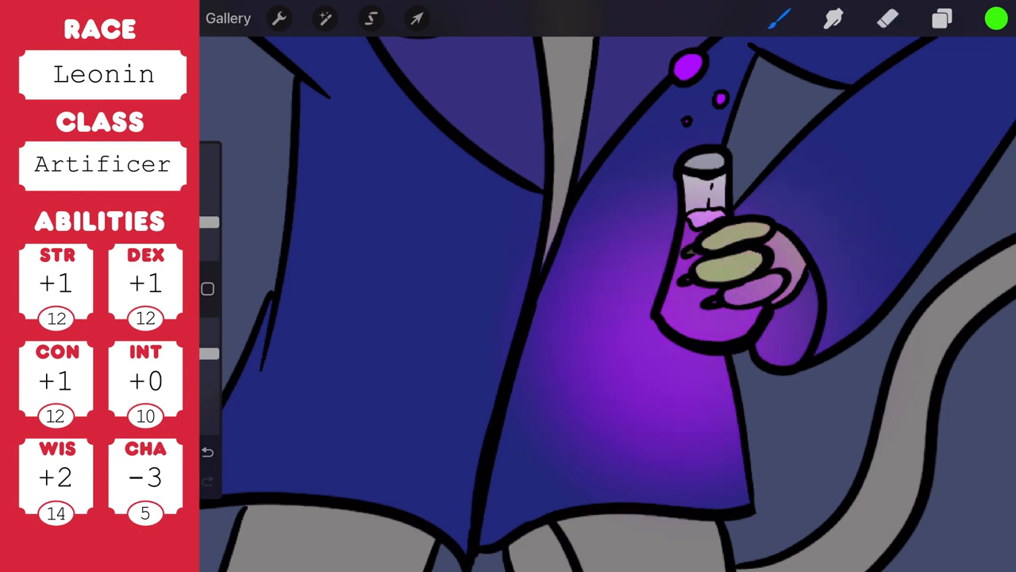
click(889, 18)
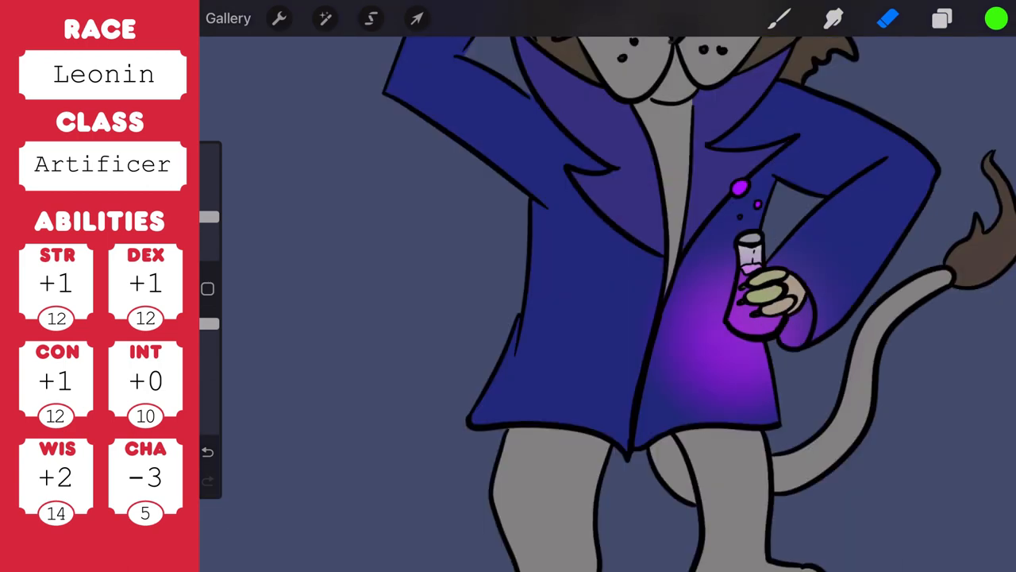
- Airbrush purple light onto the arm and tail, and green goggle light over face and chest
click(997, 19)
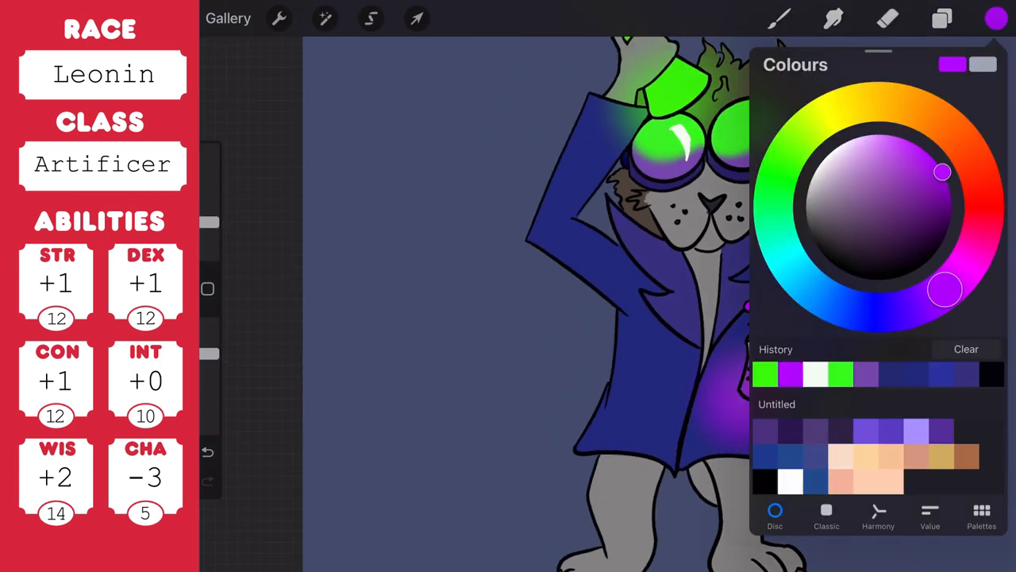
click(997, 18)
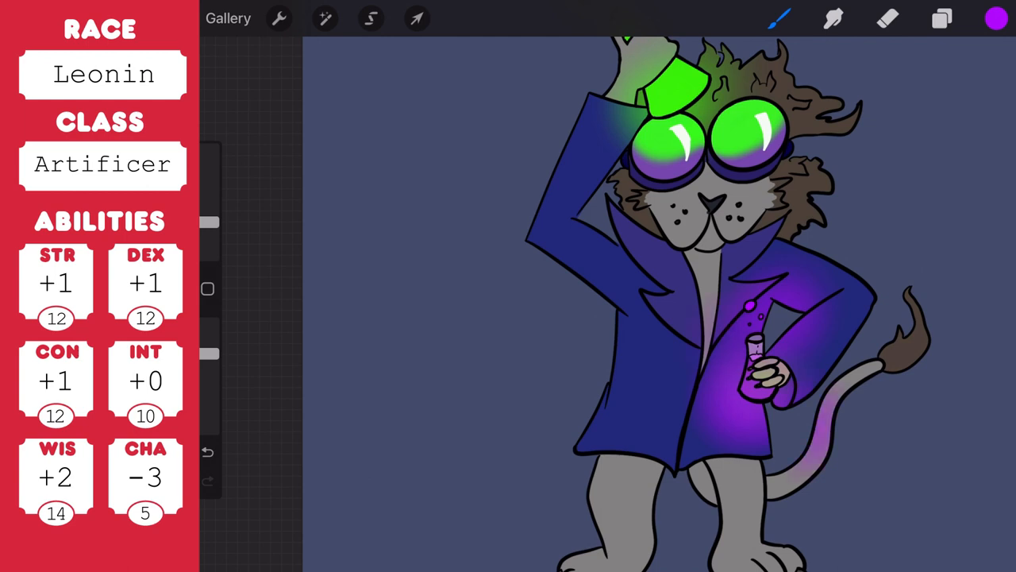
click(996, 18)
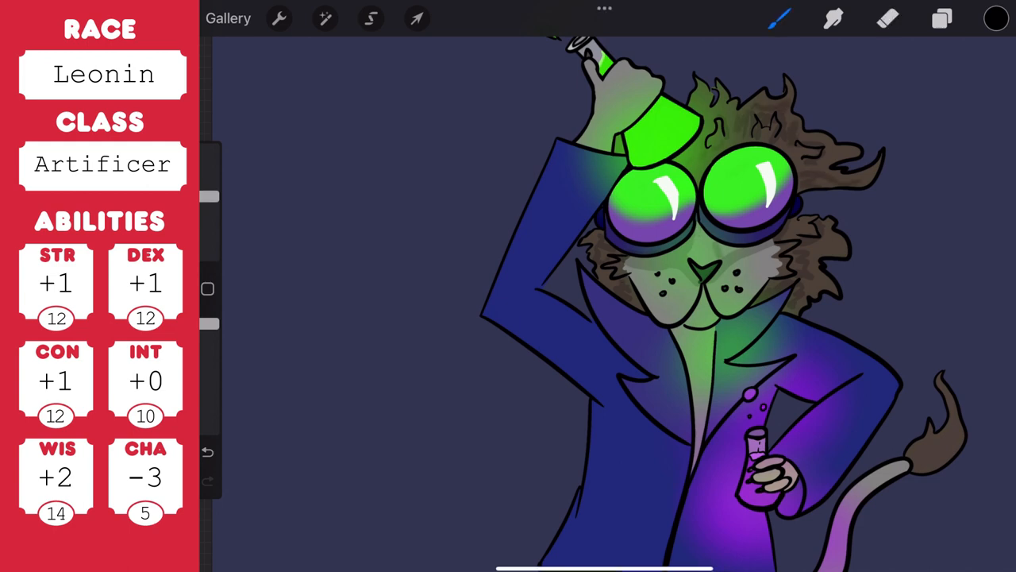
- Airbrush a dark shadow under the clawed feet on a lower layer and erase its edges
click(889, 19)
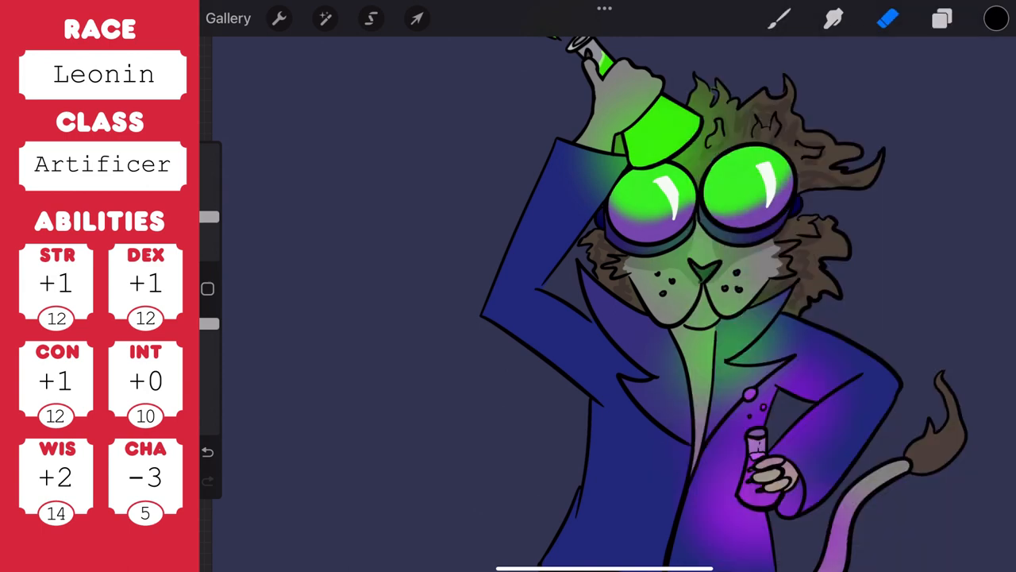
click(779, 19)
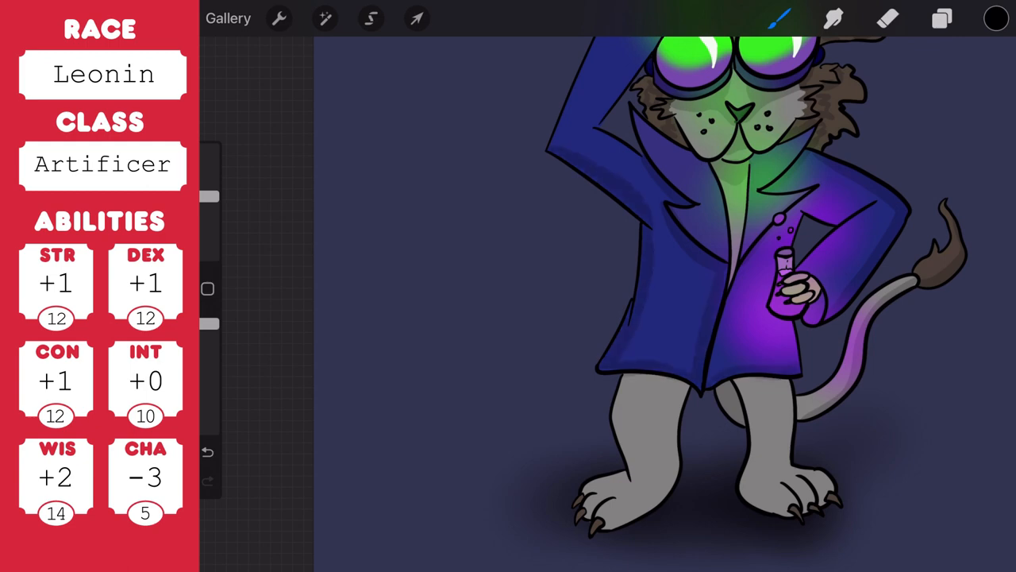
click(888, 18)
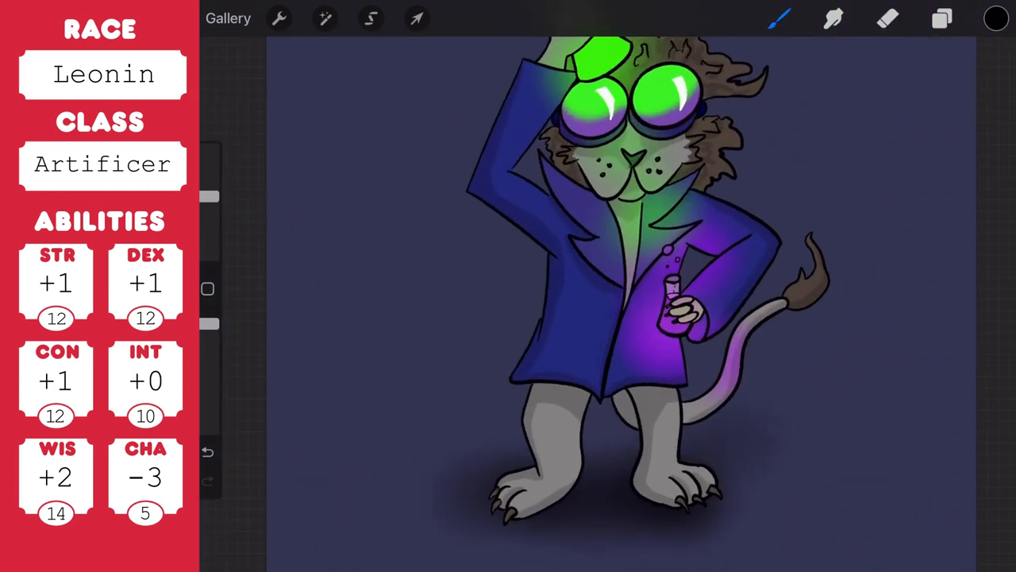
- Change the background colour to muted purple and draw a black Ellipse QuickShape circle on Layer 1
click(941, 18)
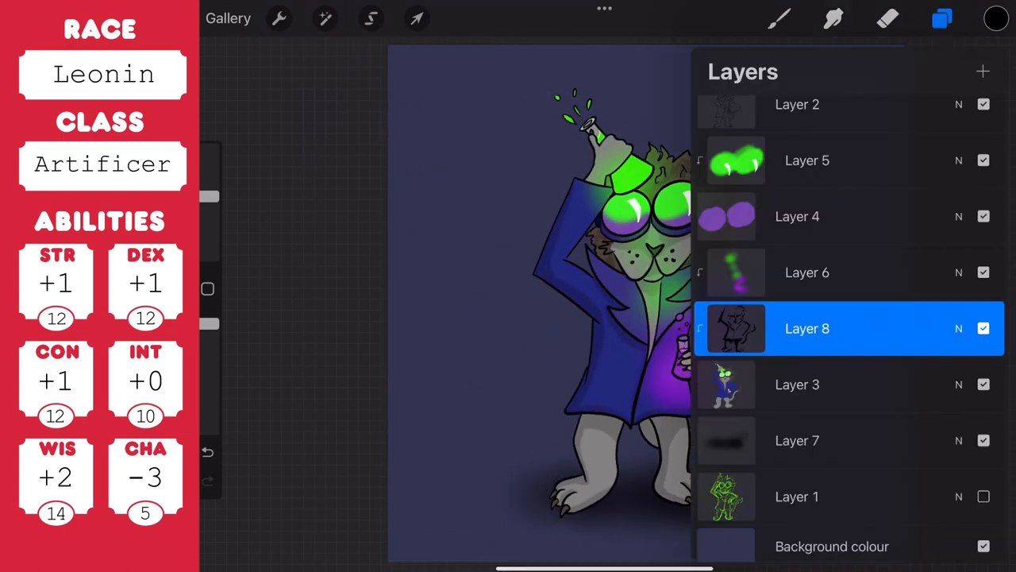
click(725, 545)
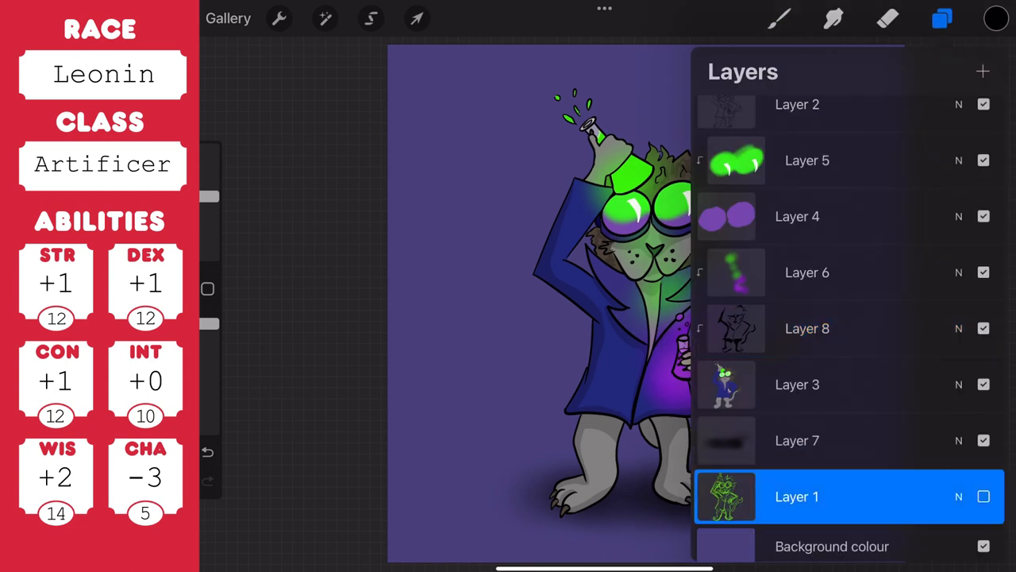
click(941, 18)
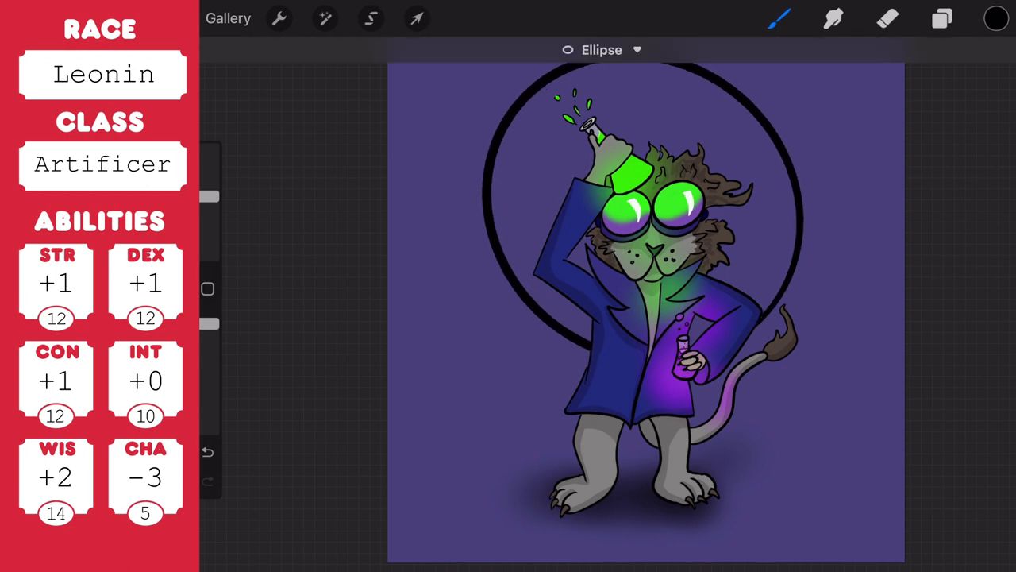
- ColorDrop black into the circle and start stretching it into a wide oval with Distort
click(417, 18)
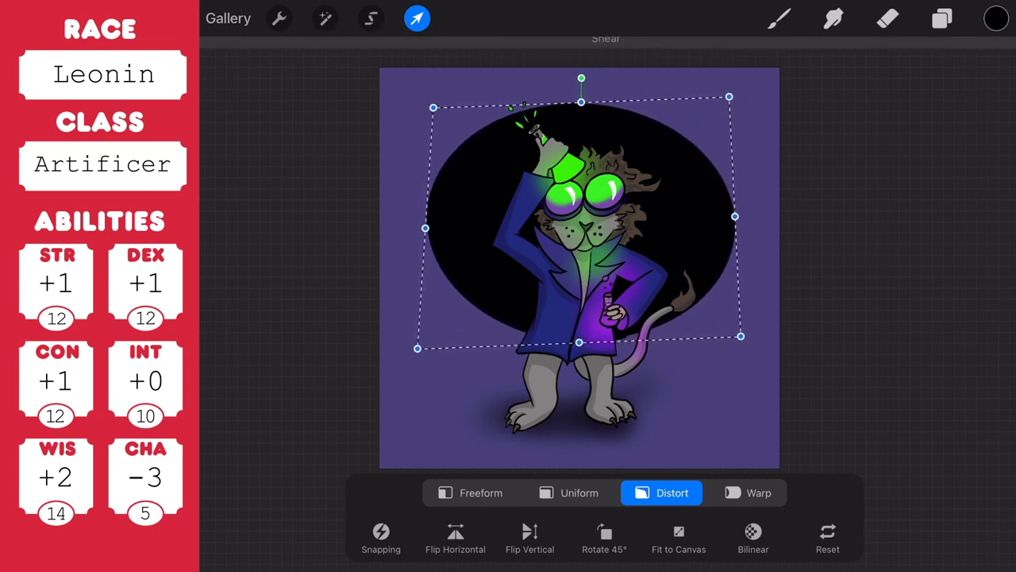
click(996, 18)
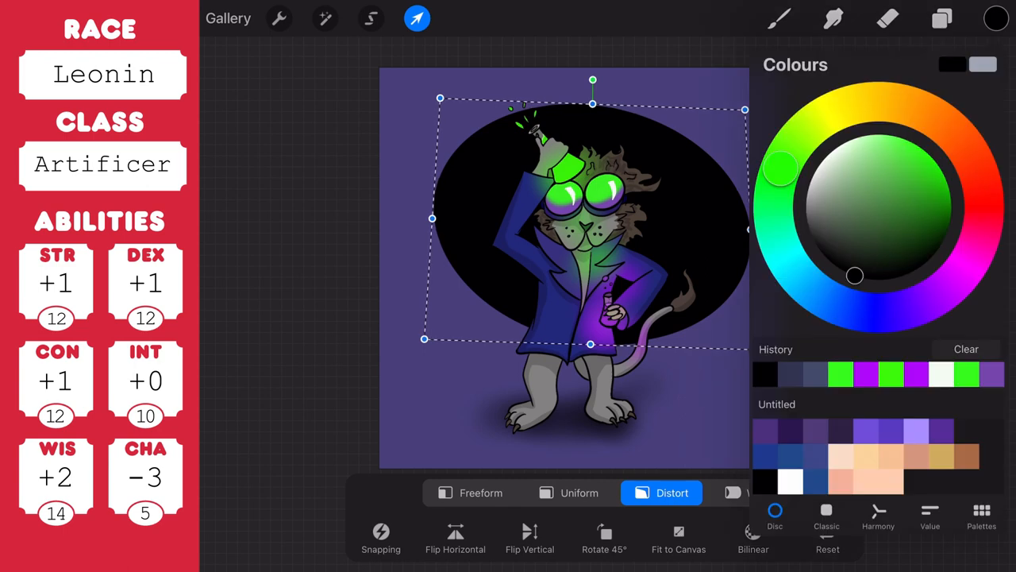